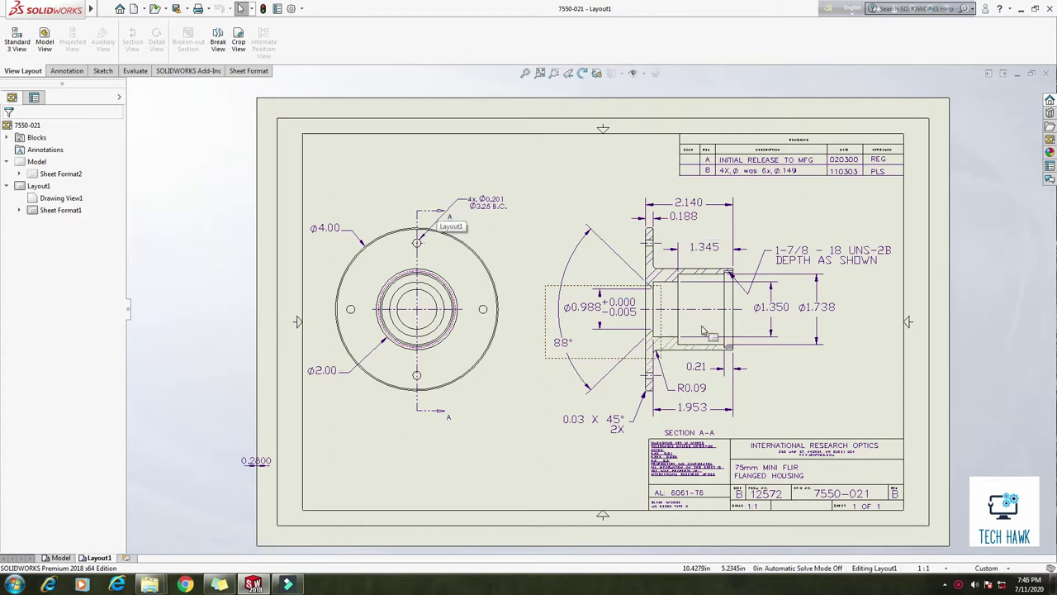
pyautogui.moveTo(776, 405)
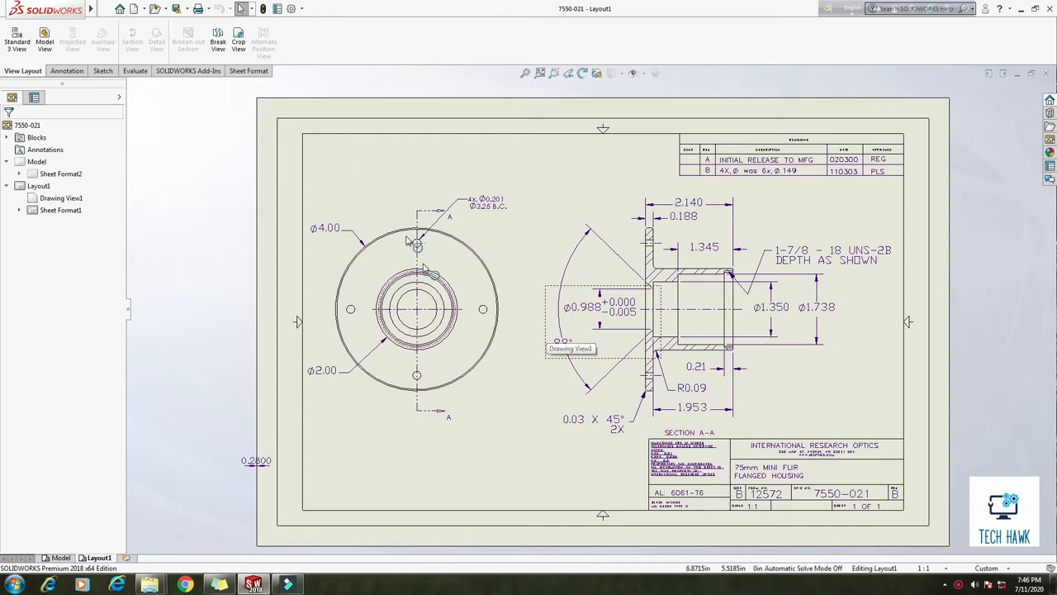
# Step: Begin a new drawing document, then abandon that first attempt
pyautogui.click(119, 9)
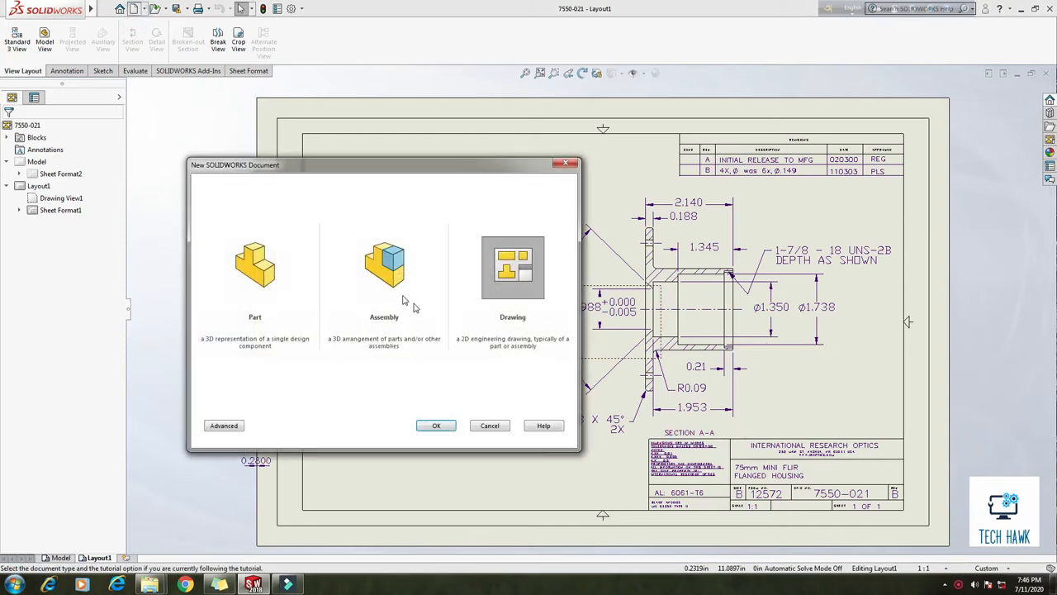
pyautogui.click(513, 267)
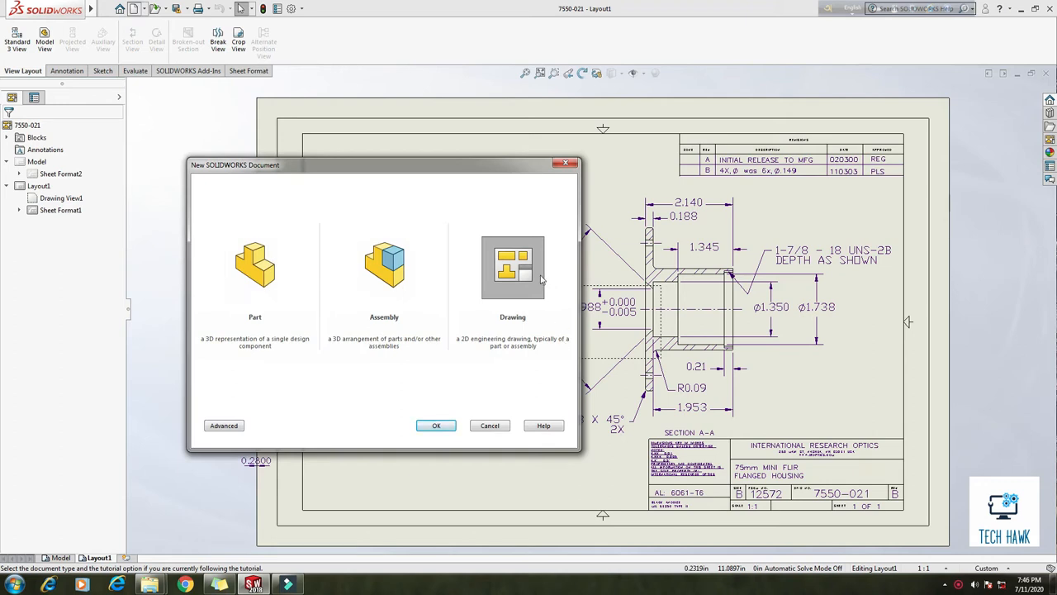
pyautogui.moveTo(489, 293)
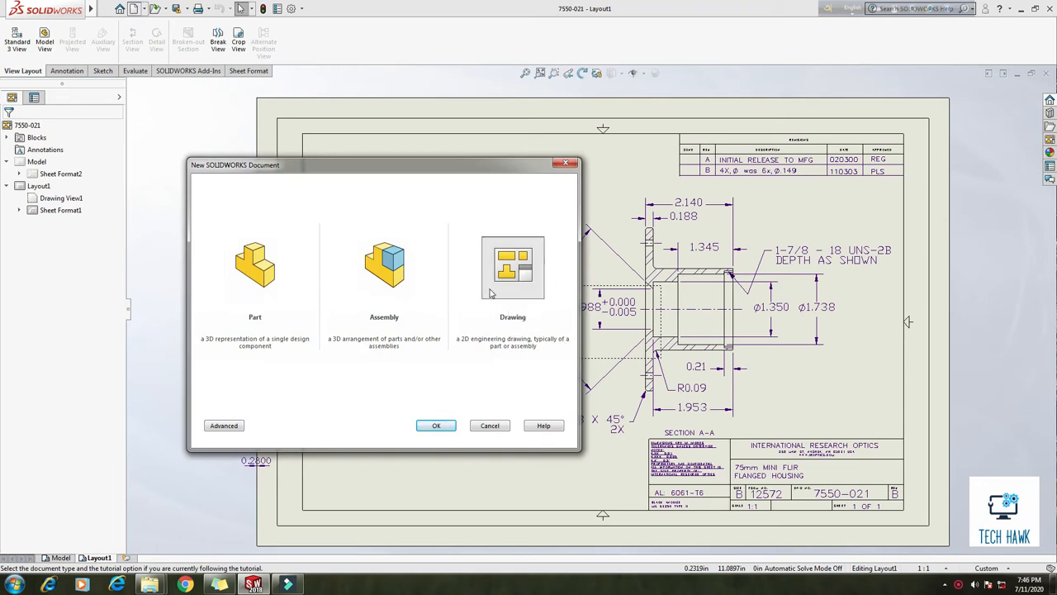
pyautogui.click(513, 266)
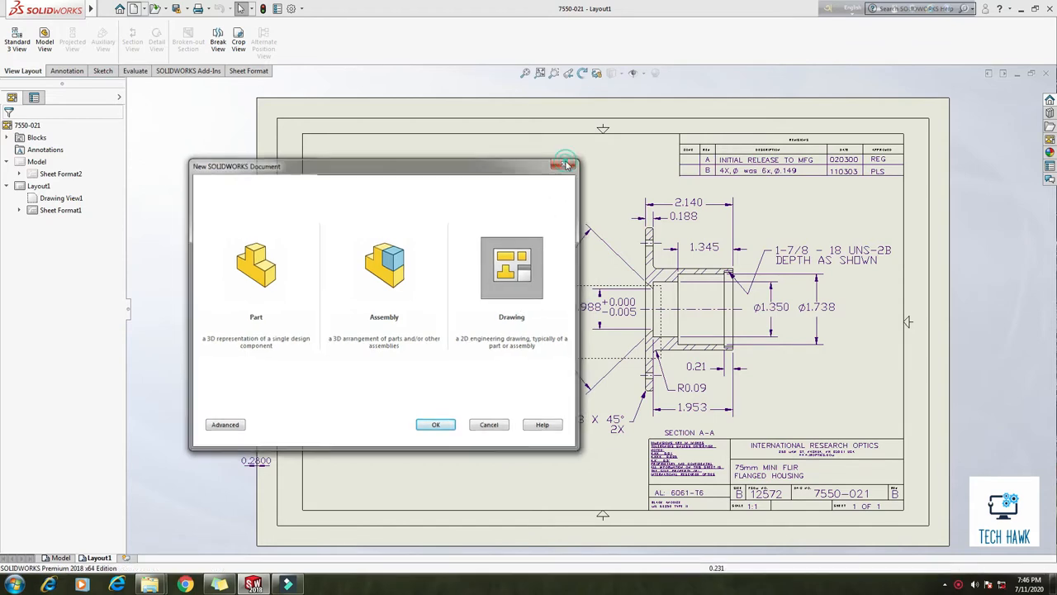
pyautogui.click(564, 166)
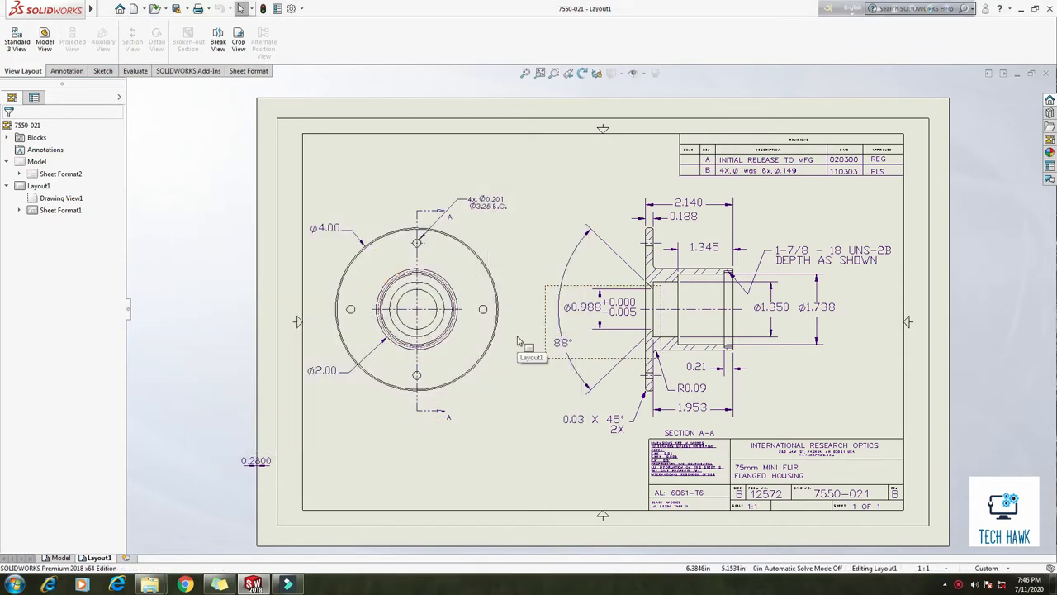
pyautogui.moveTo(520, 305)
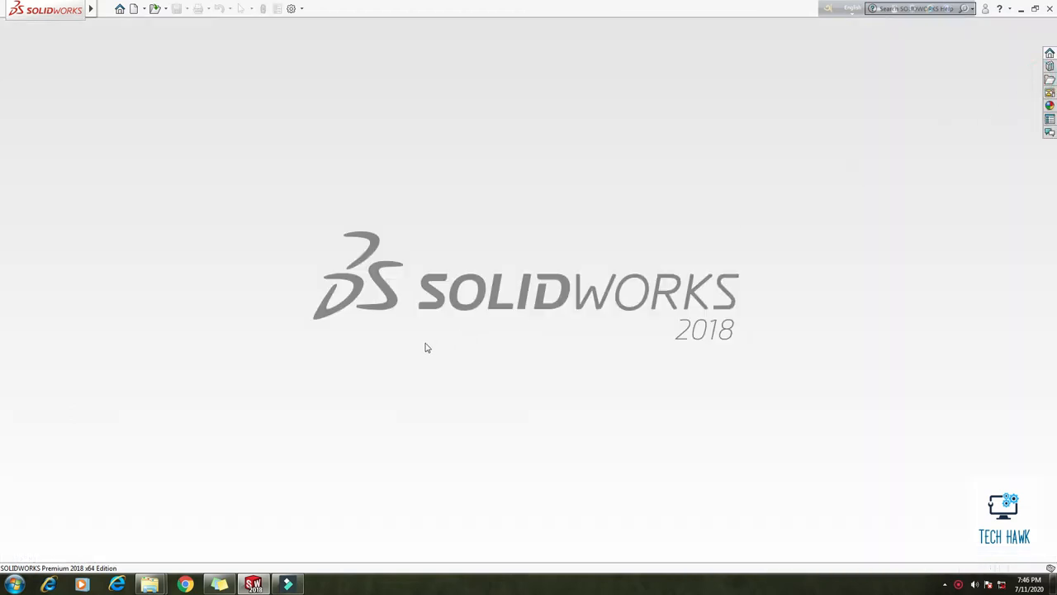
pyautogui.moveTo(92, 99)
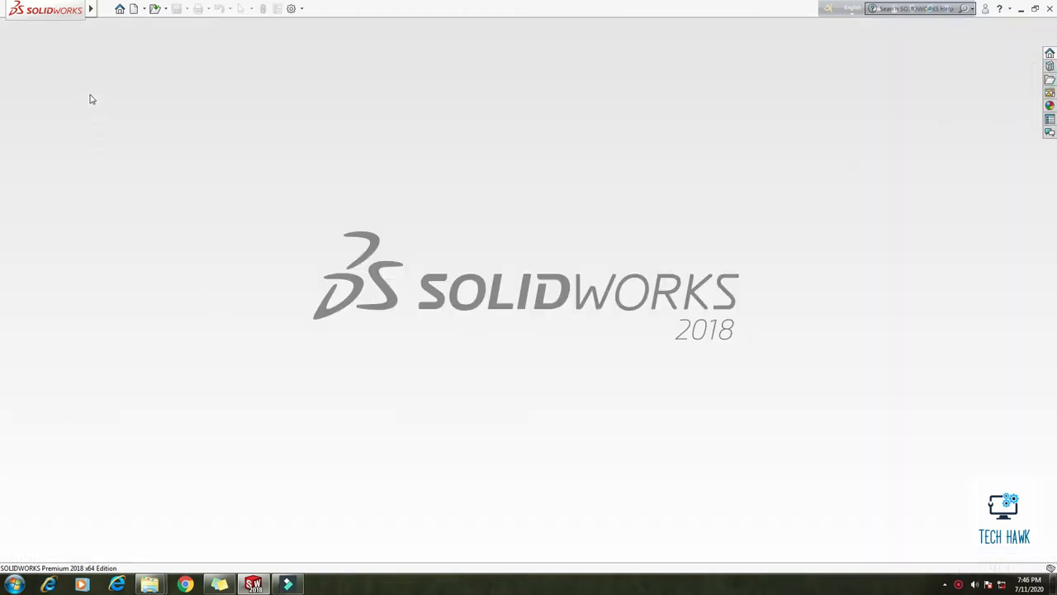
# Step: Create drawing Draw6 on a B (ANSI) Landscape sheet with its title-block format
pyautogui.click(134, 8)
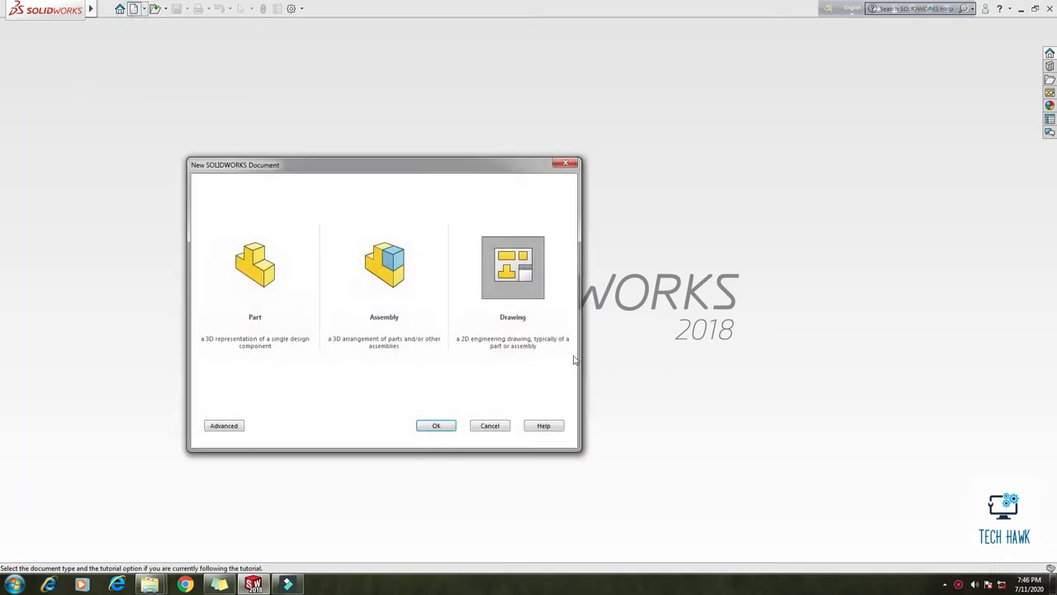
pyautogui.click(436, 425)
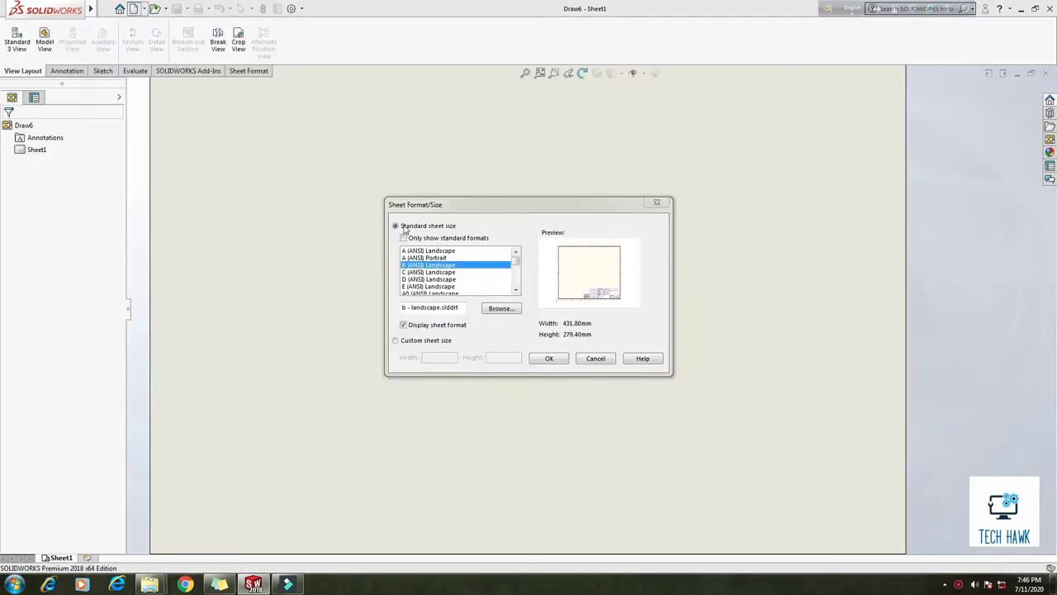
pyautogui.moveTo(441, 237)
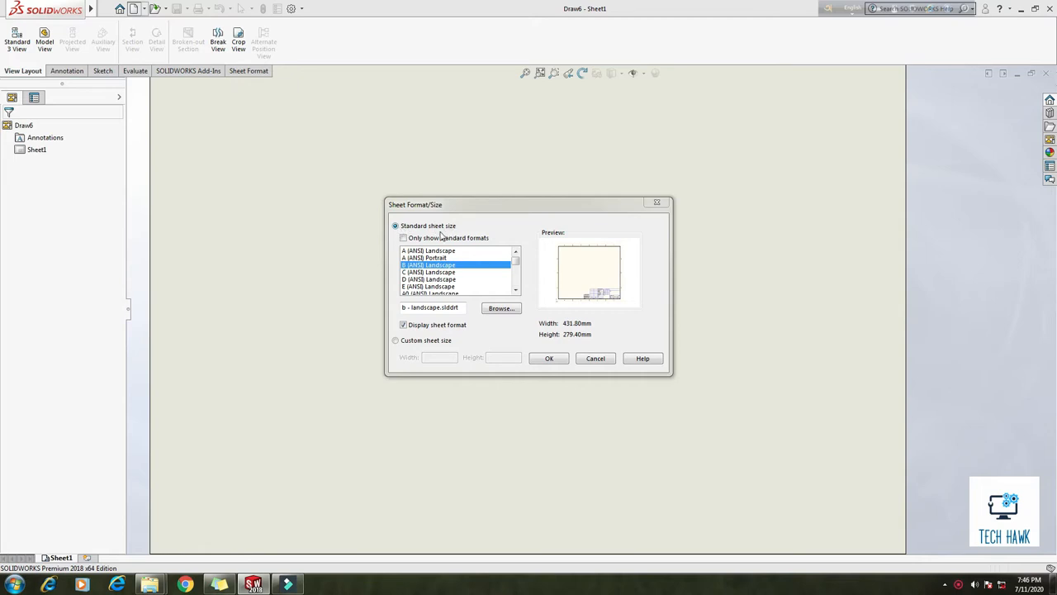
pyautogui.click(403, 238)
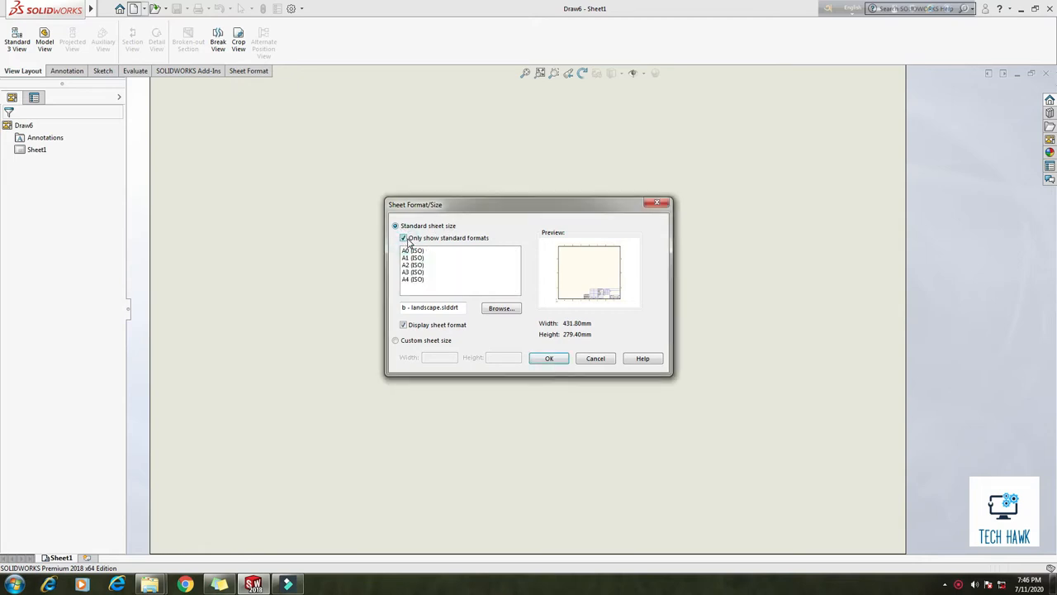
pyautogui.click(403, 238)
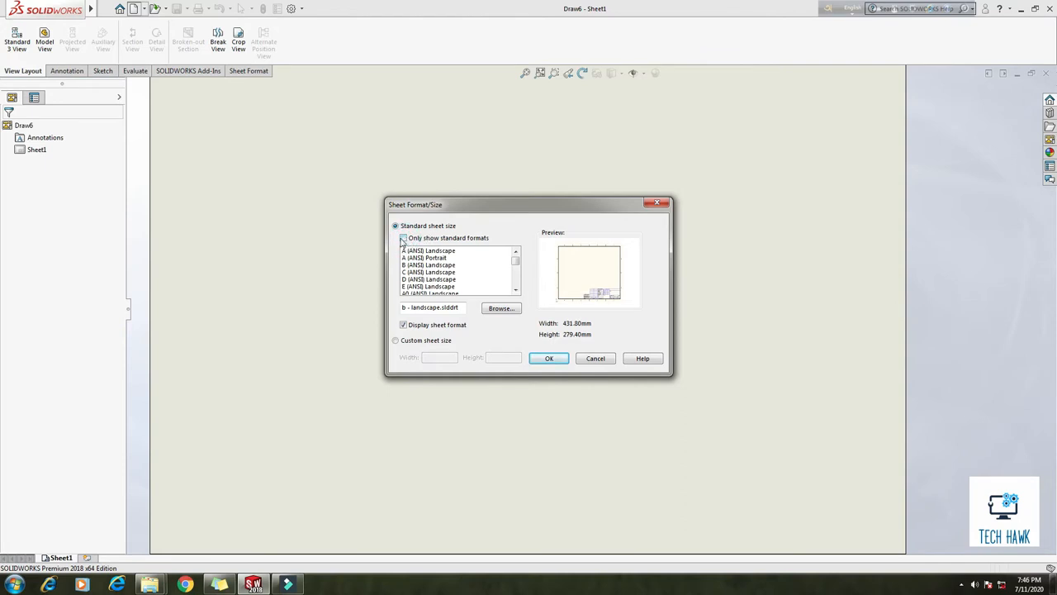
pyautogui.click(403, 238)
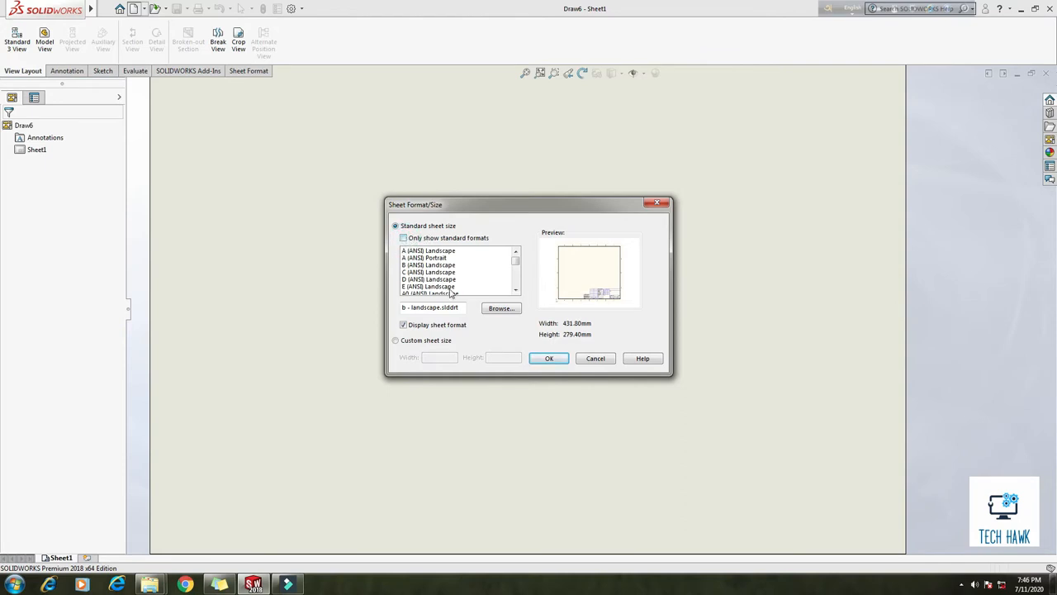
pyautogui.click(428, 264)
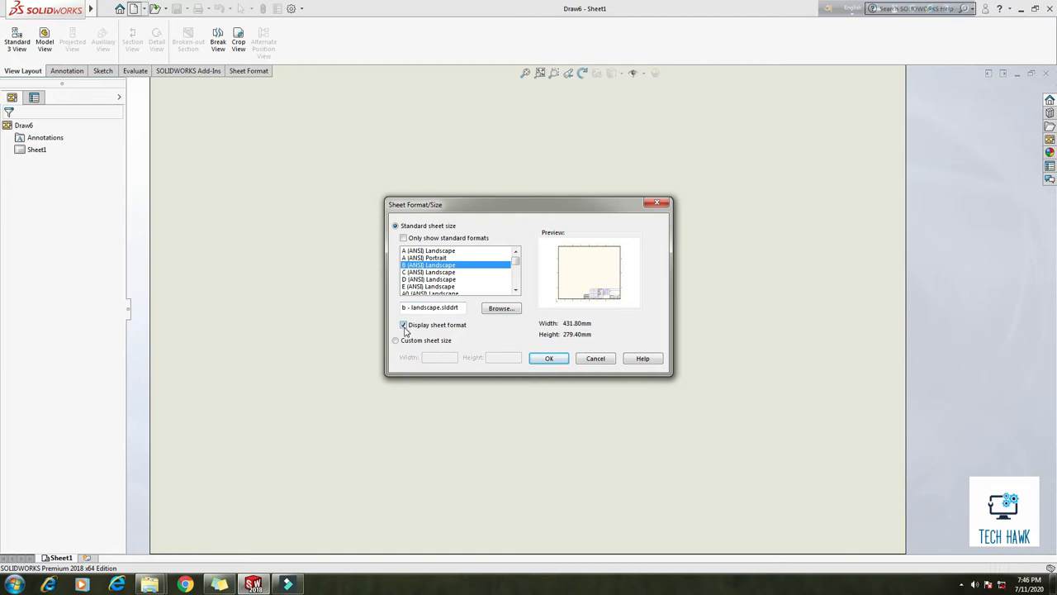
pyautogui.moveTo(507, 319)
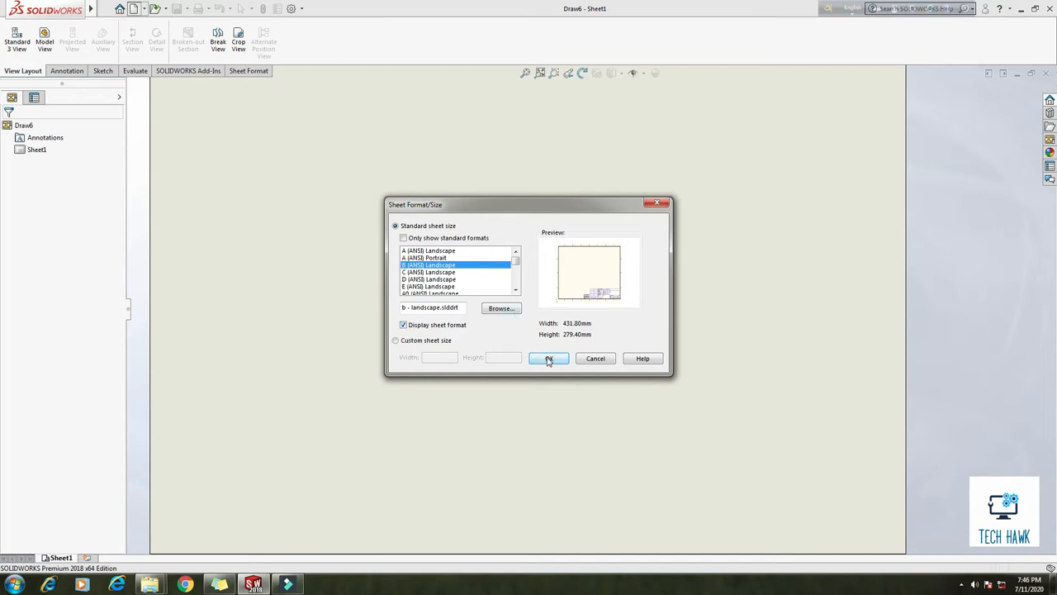
pyautogui.click(548, 357)
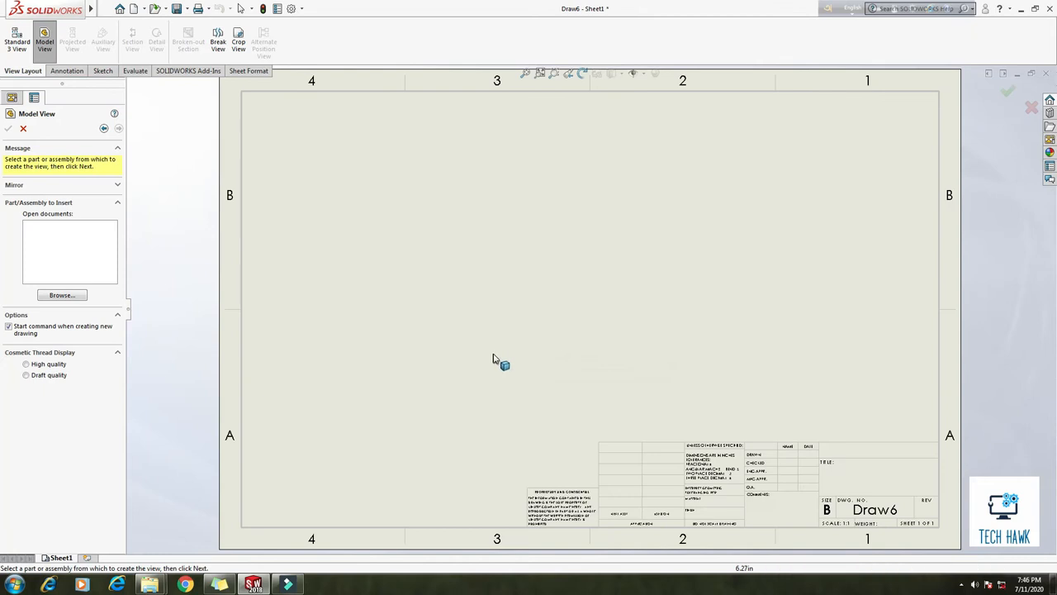
pyautogui.moveTo(458, 302)
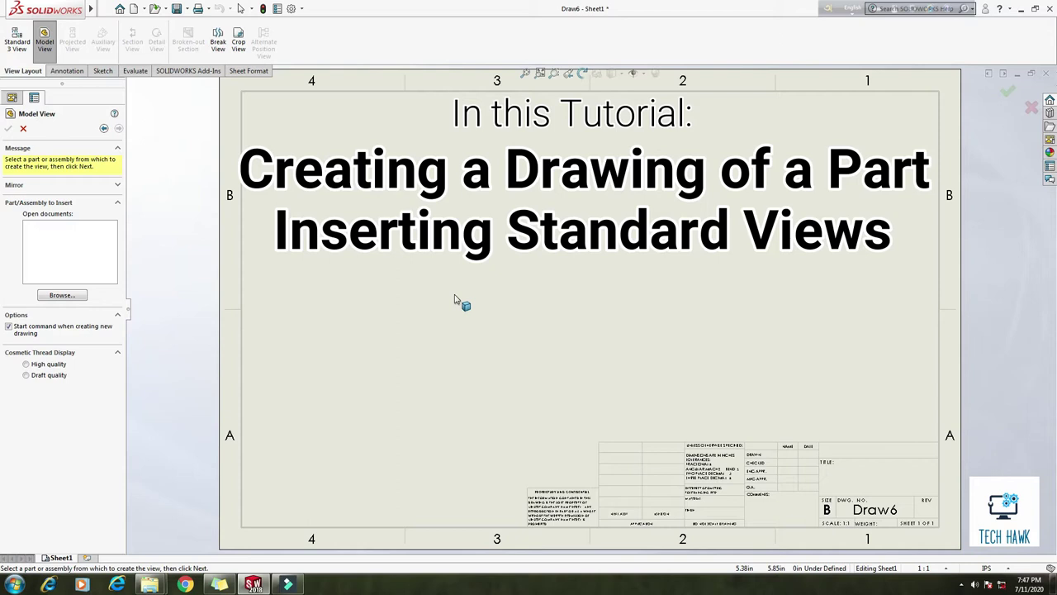
pyautogui.moveTo(624, 254)
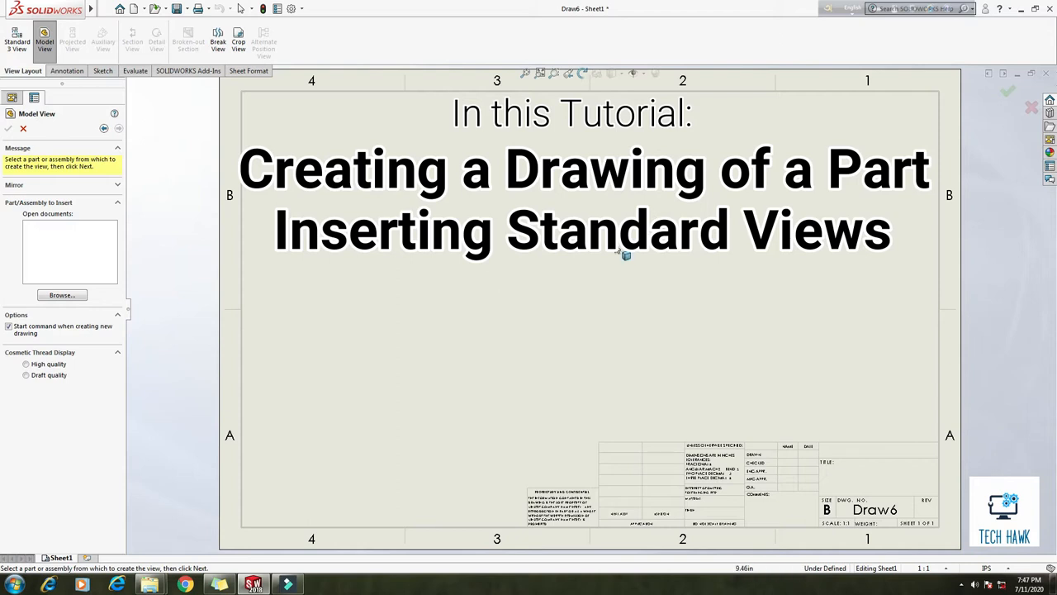
pyautogui.moveTo(397, 336)
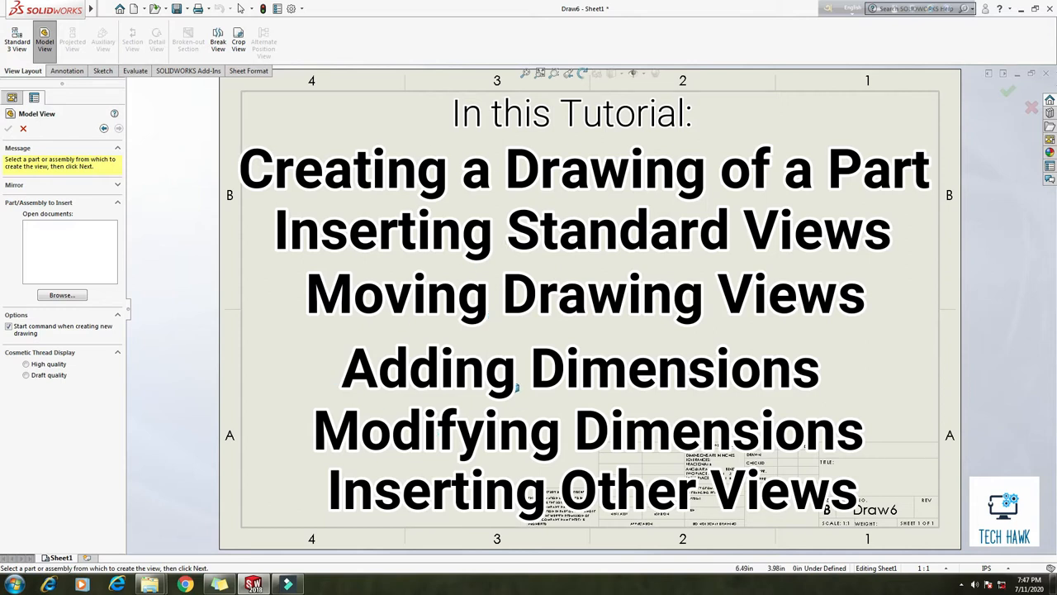
pyautogui.moveTo(218, 287)
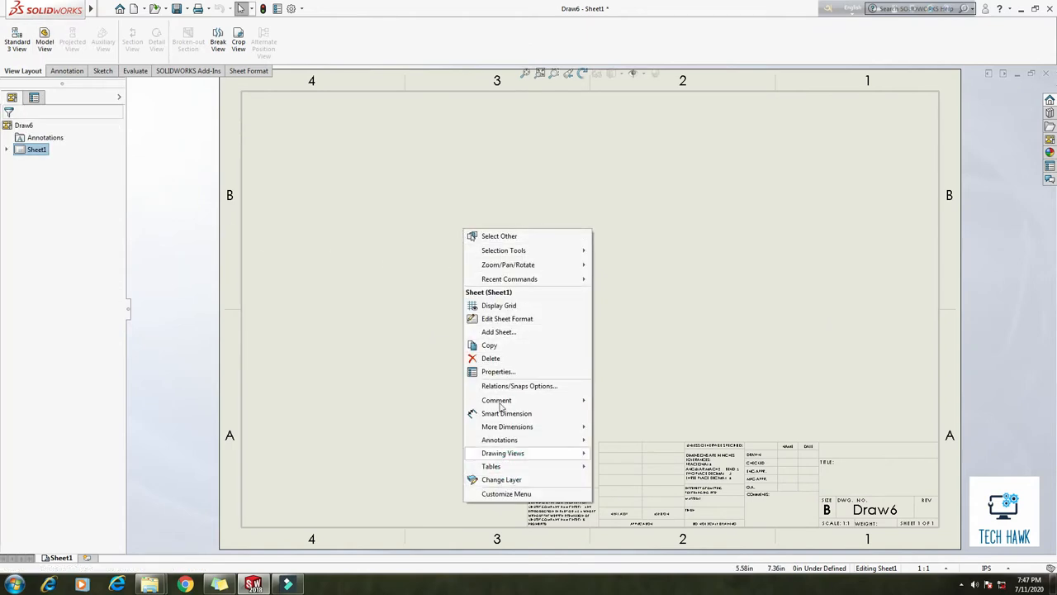
# Step: In Sheet Properties, name the sheet 'Tech Hawk', choose B (ANSI) Landscape, and apply
pyautogui.click(498, 371)
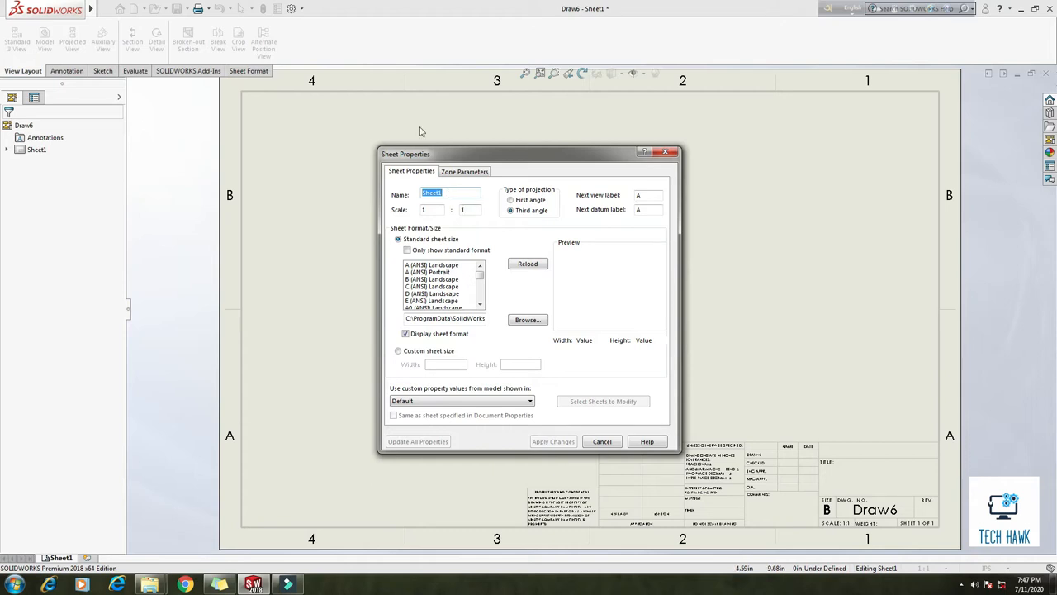
pyautogui.write('Tech Ha')
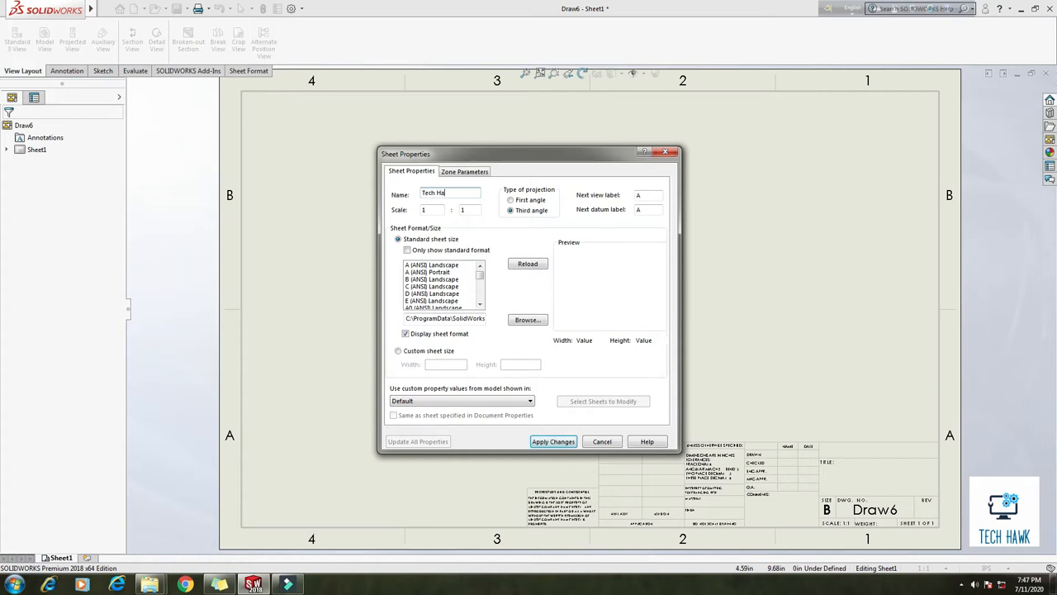
pyautogui.write('wk')
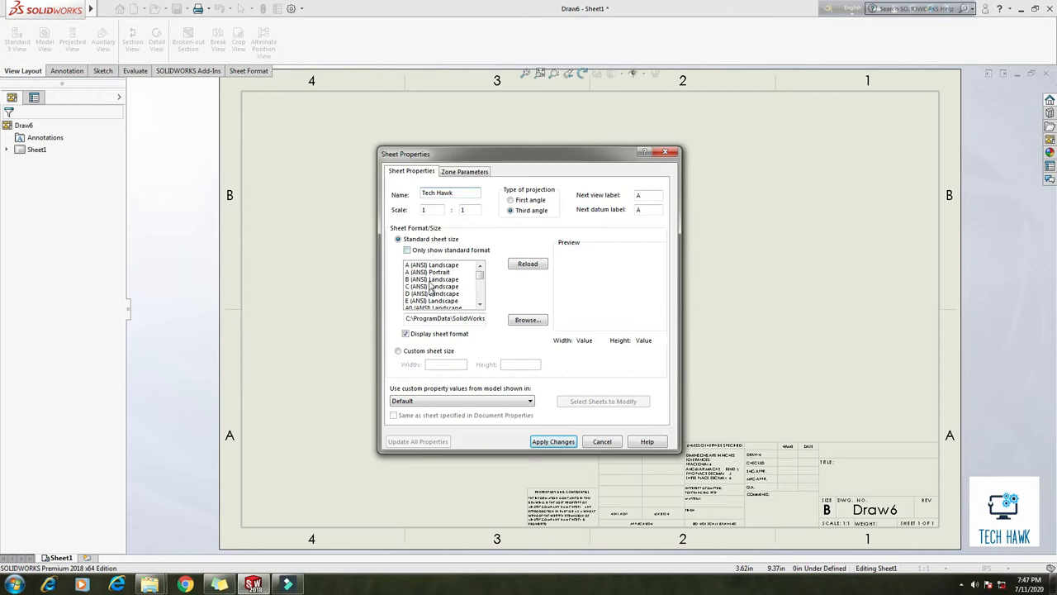
pyautogui.click(432, 279)
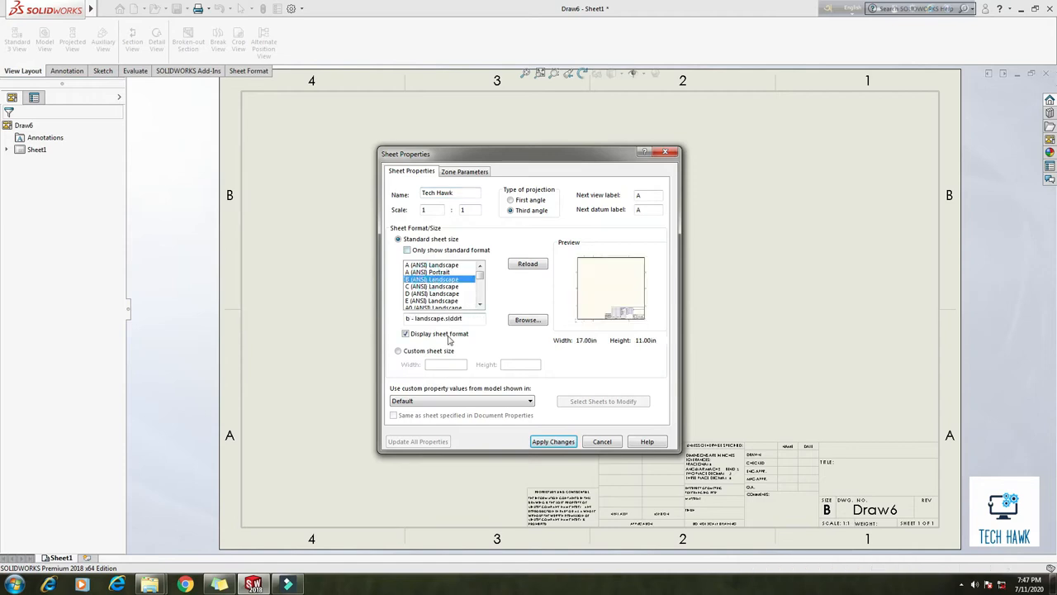
pyautogui.moveTo(465, 344)
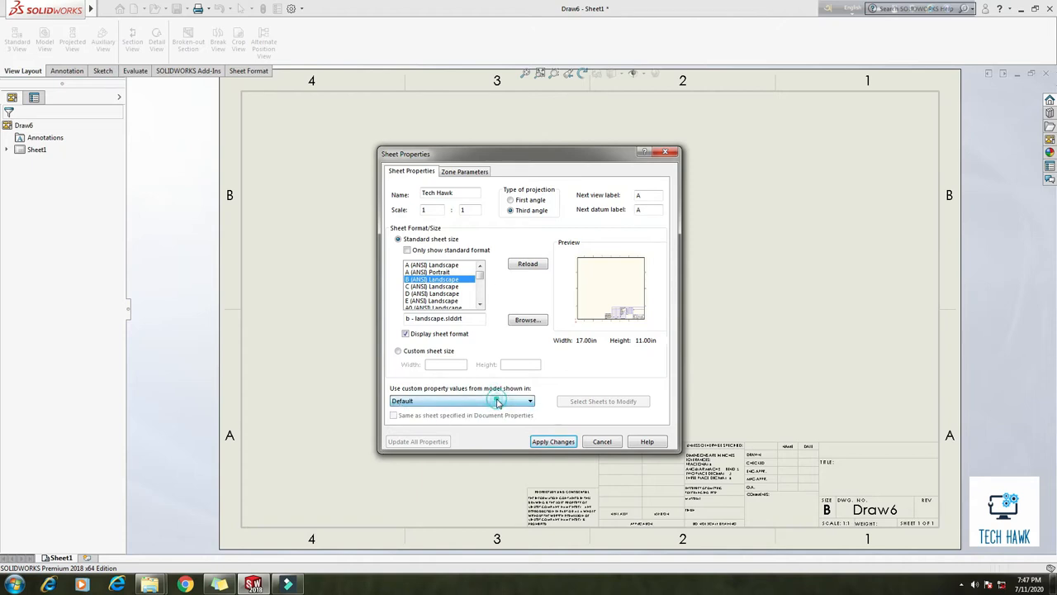
pyautogui.click(553, 441)
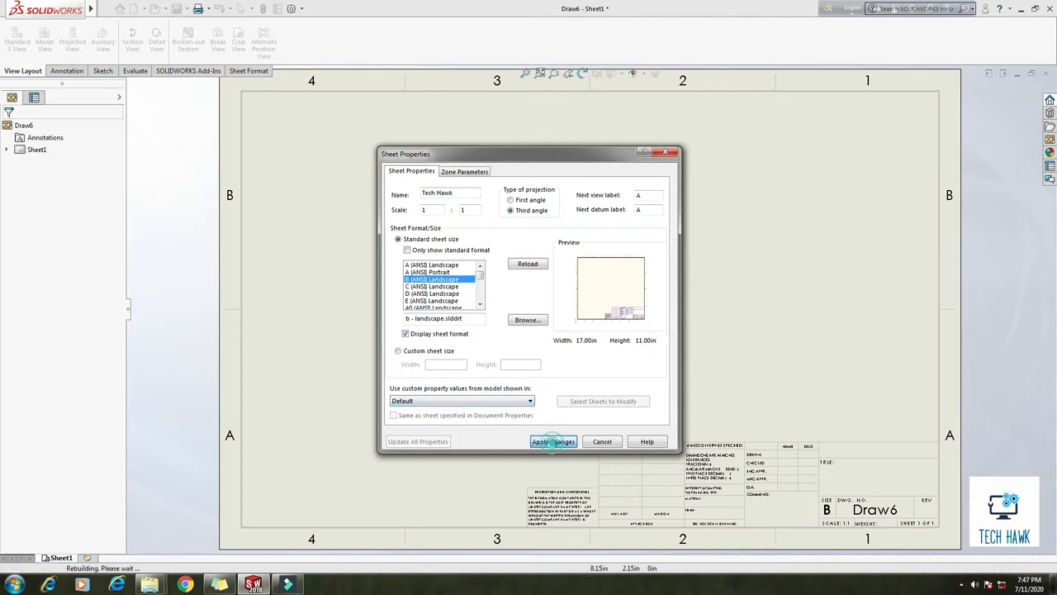
pyautogui.click(552, 441)
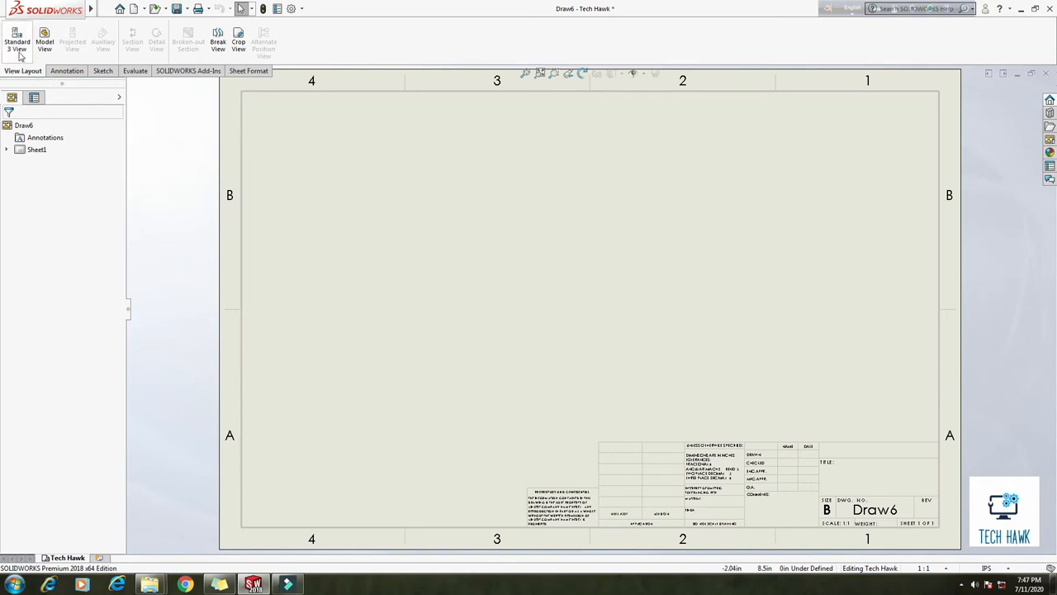
pyautogui.moveTo(16, 41)
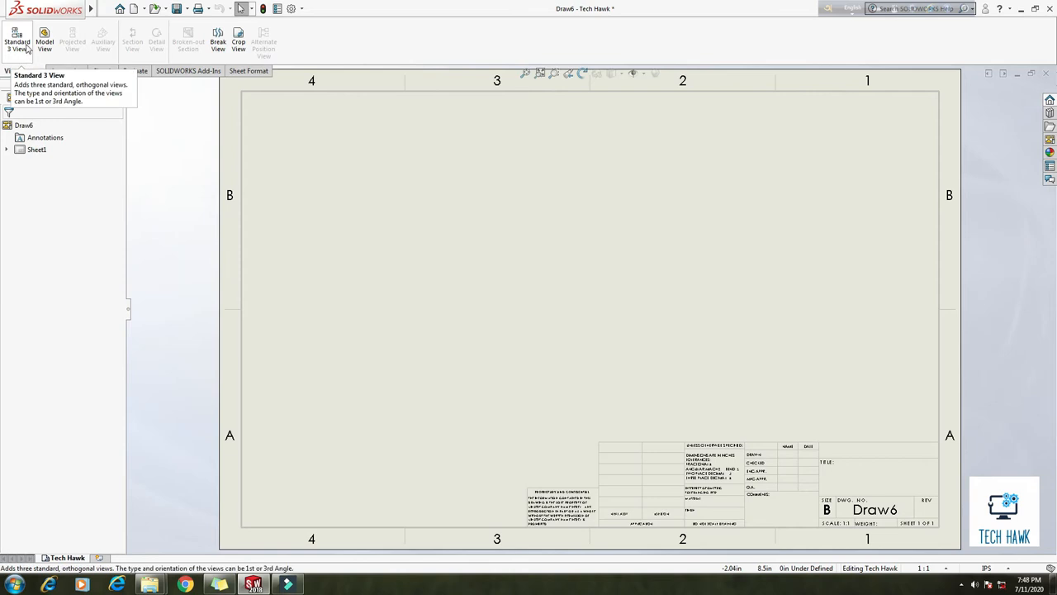
# Step: Start Standard 3 View and pick the Angle Bracket part file from the Desktop
pyautogui.click(16, 42)
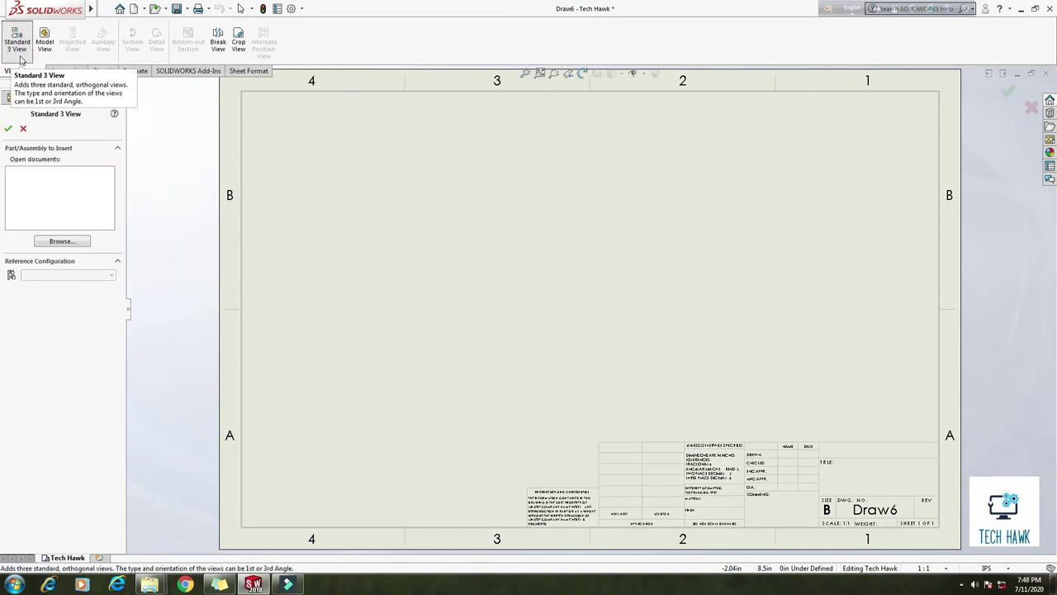
pyautogui.moveTo(59, 215)
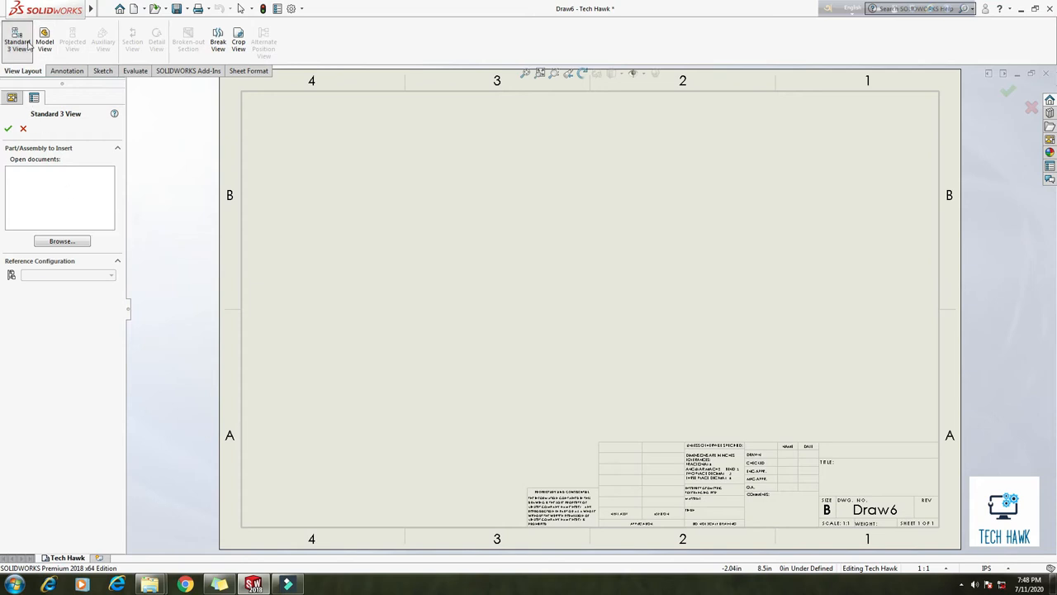
pyautogui.moveTo(18, 41)
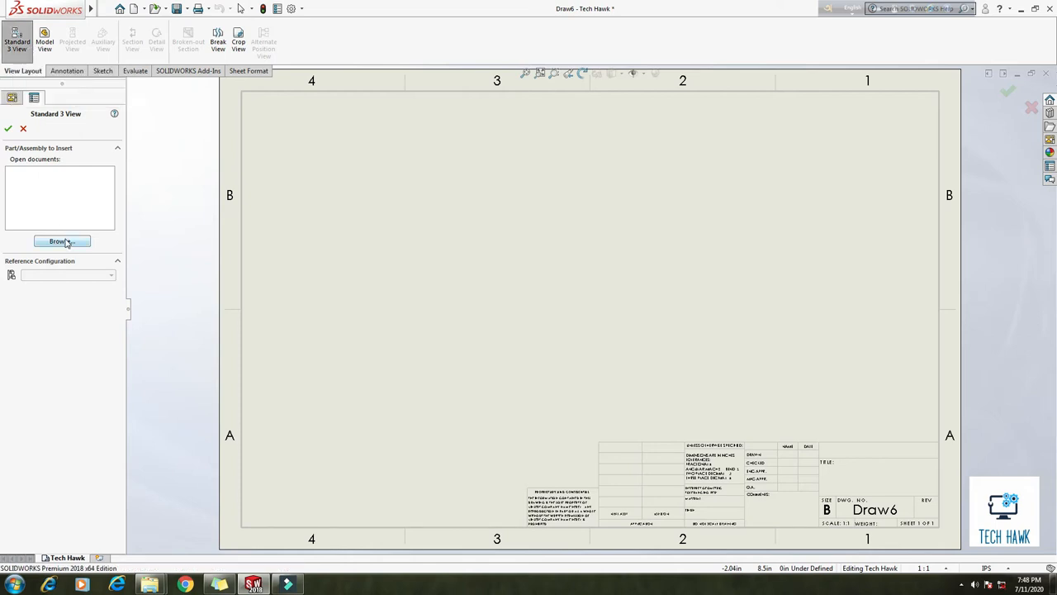
pyautogui.click(62, 240)
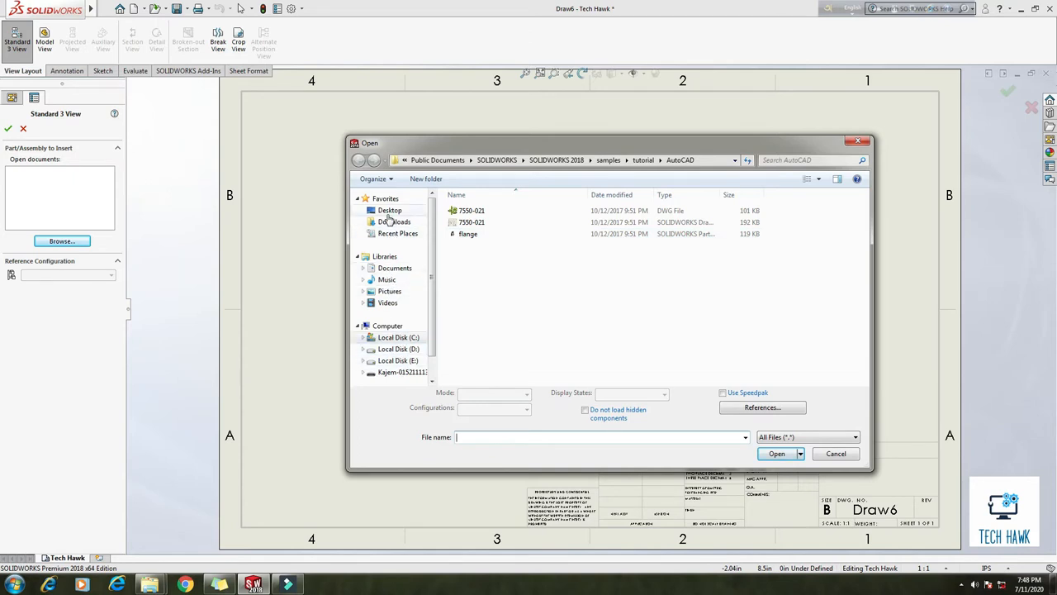
pyautogui.click(389, 210)
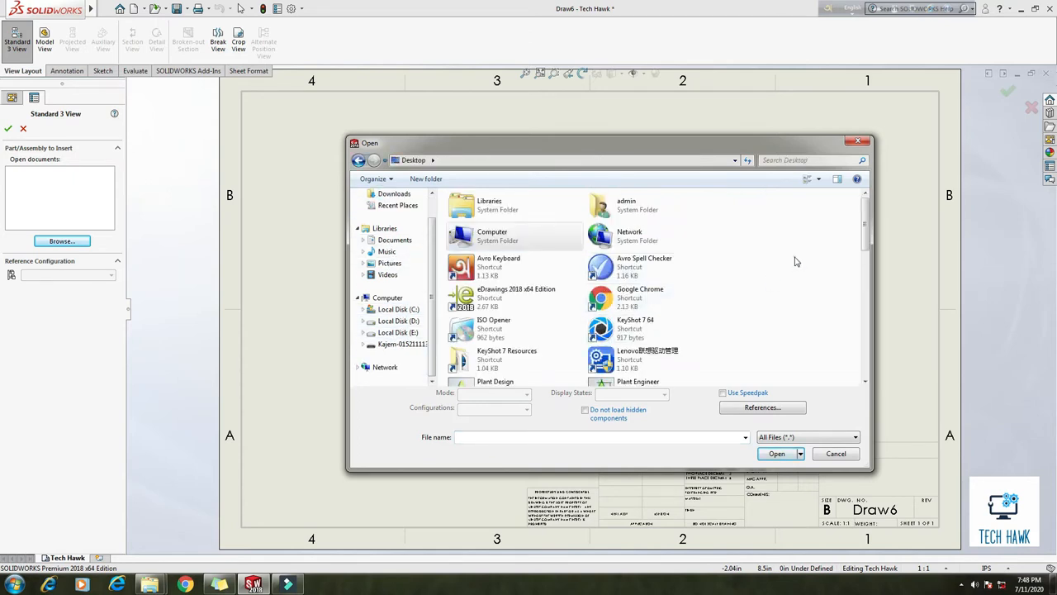
pyautogui.scroll(-3)
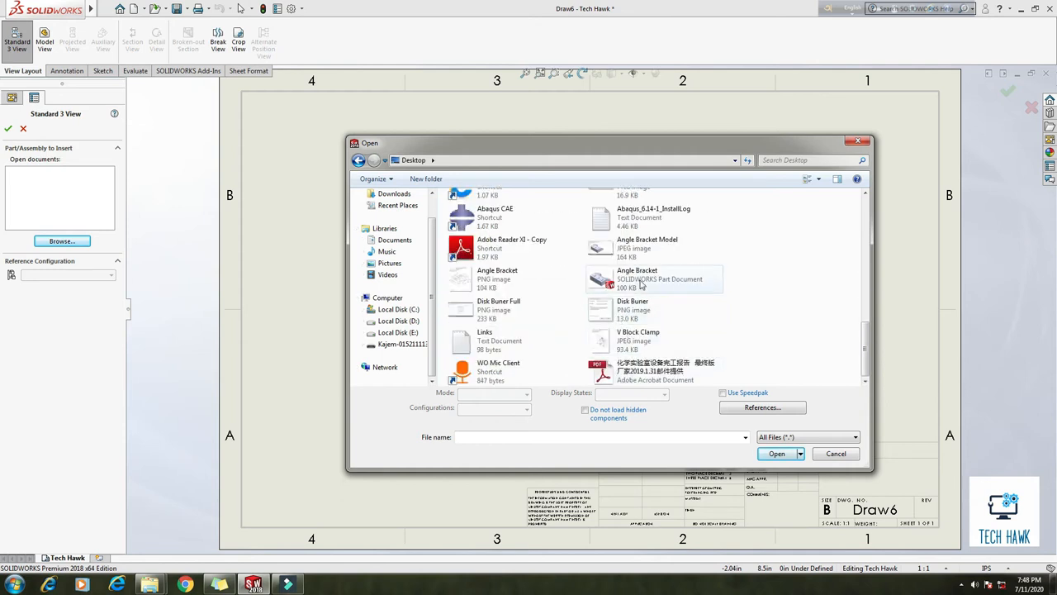
pyautogui.moveTo(643, 279)
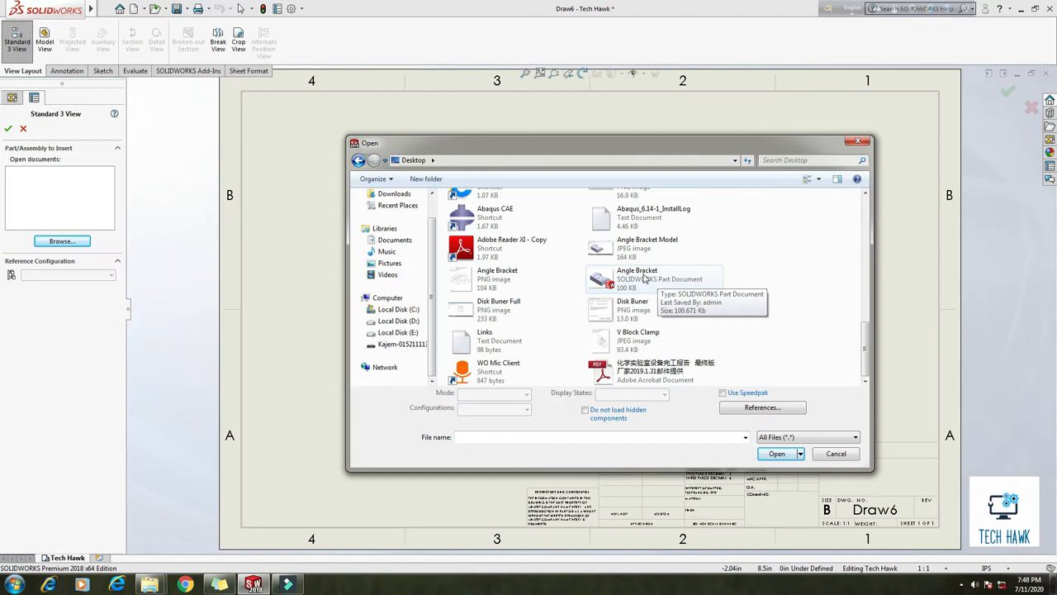
pyautogui.click(637, 278)
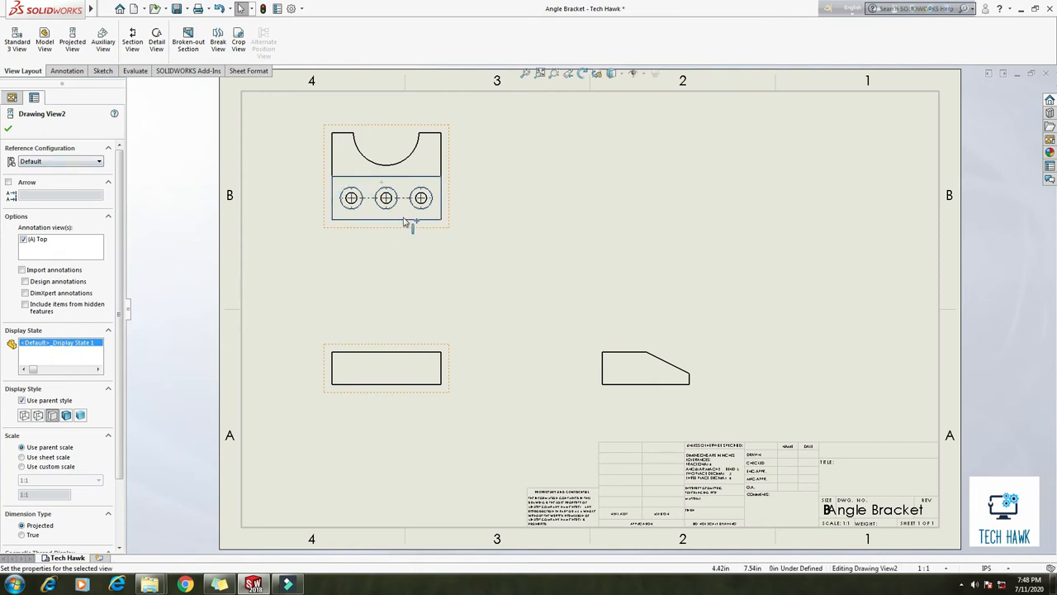
pyautogui.moveTo(52, 416)
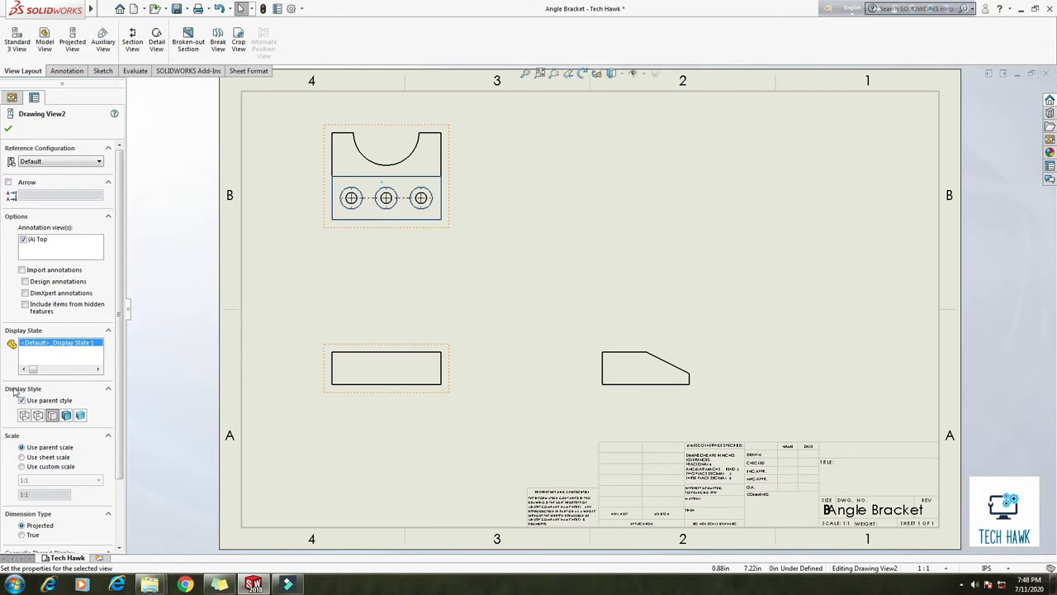
pyautogui.moveTo(52, 416)
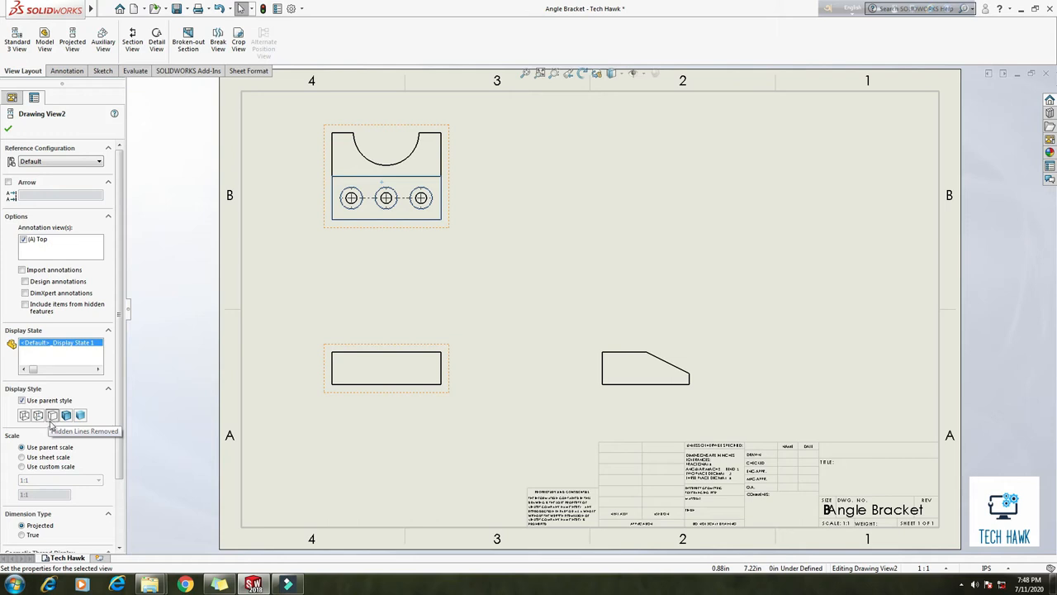
pyautogui.moveTo(38, 415)
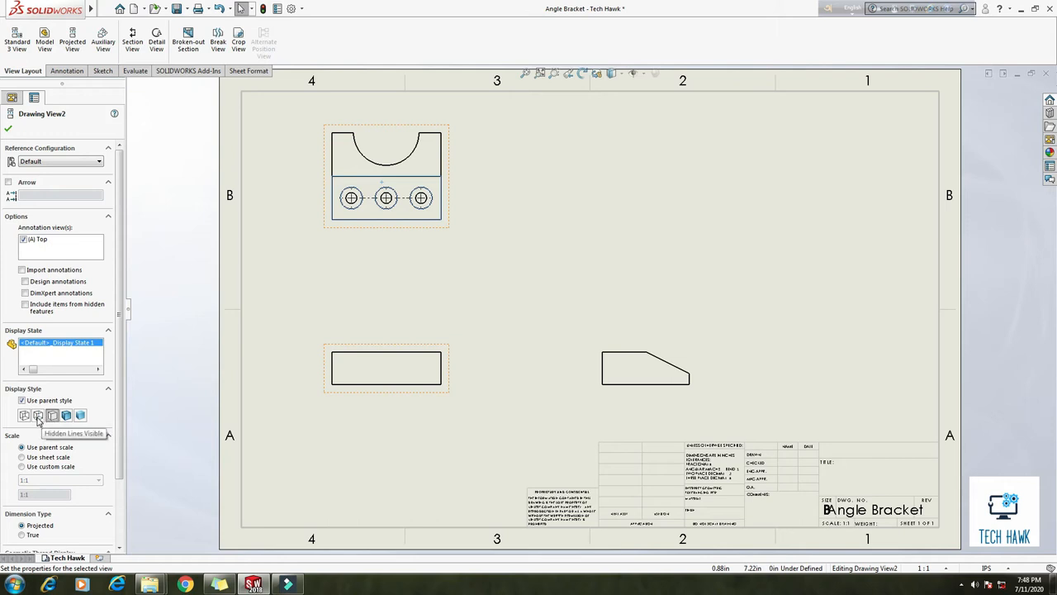
# Step: Set the front and side views' display style to Hidden Lines Visible
pyautogui.click(22, 400)
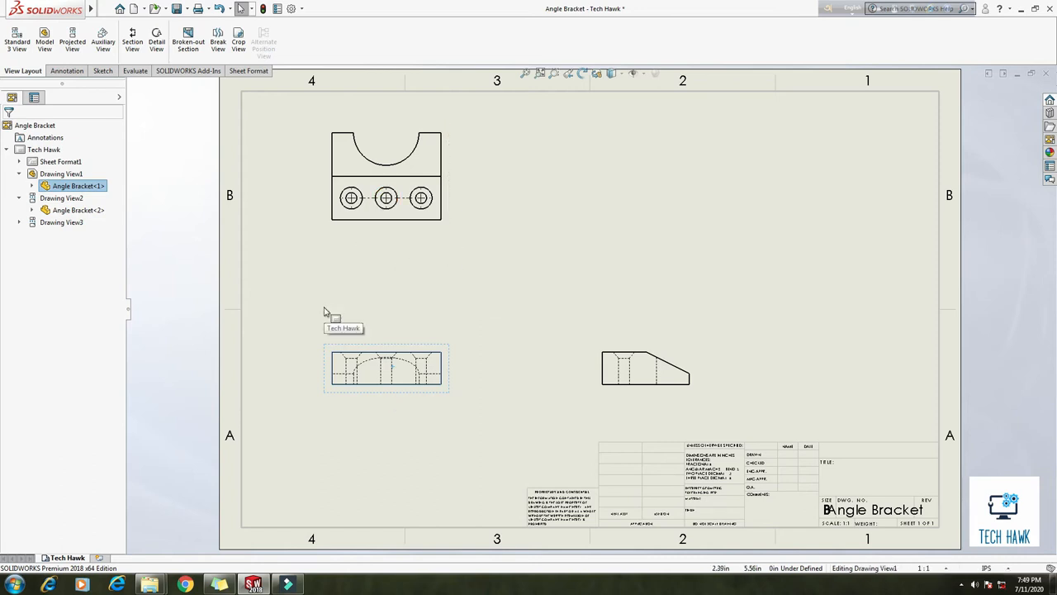
pyautogui.moveTo(459, 270)
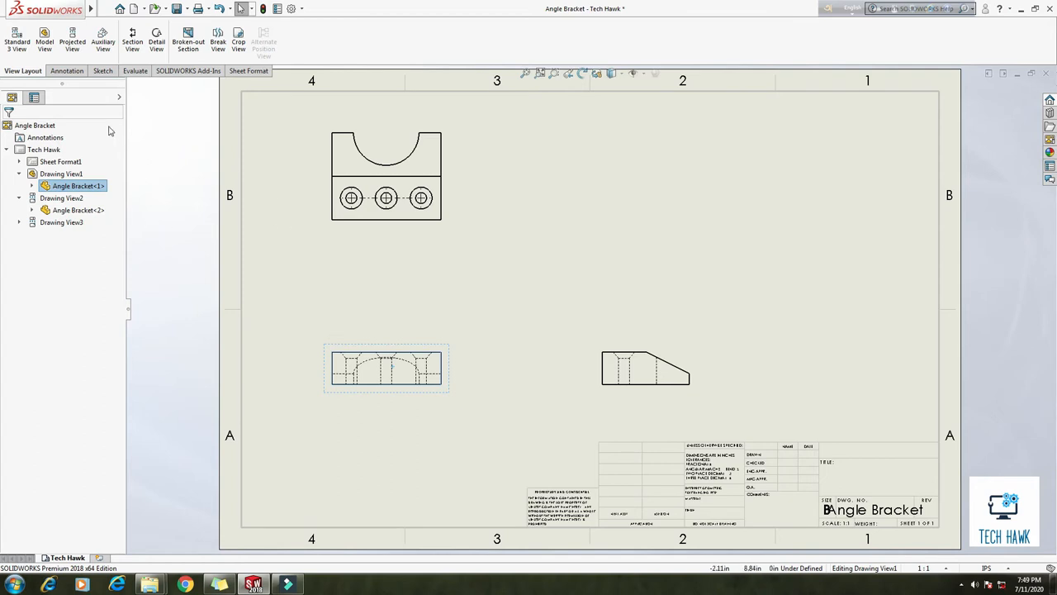
# Step: Switch to the Annotation tools and try Smart Dimension on the top view, then cancel it
pyautogui.click(66, 70)
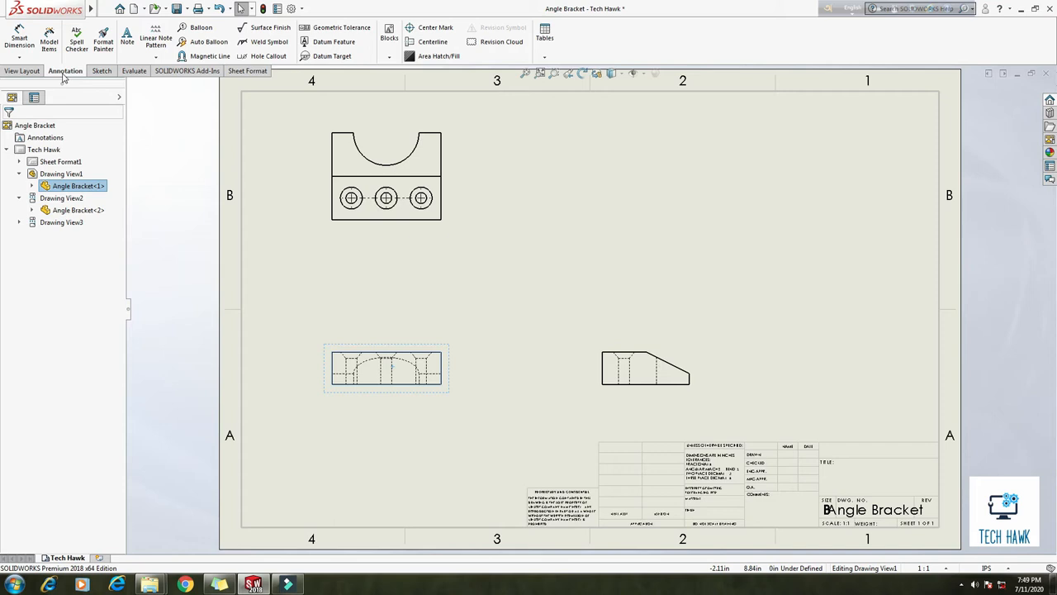
pyautogui.moveTo(18, 40)
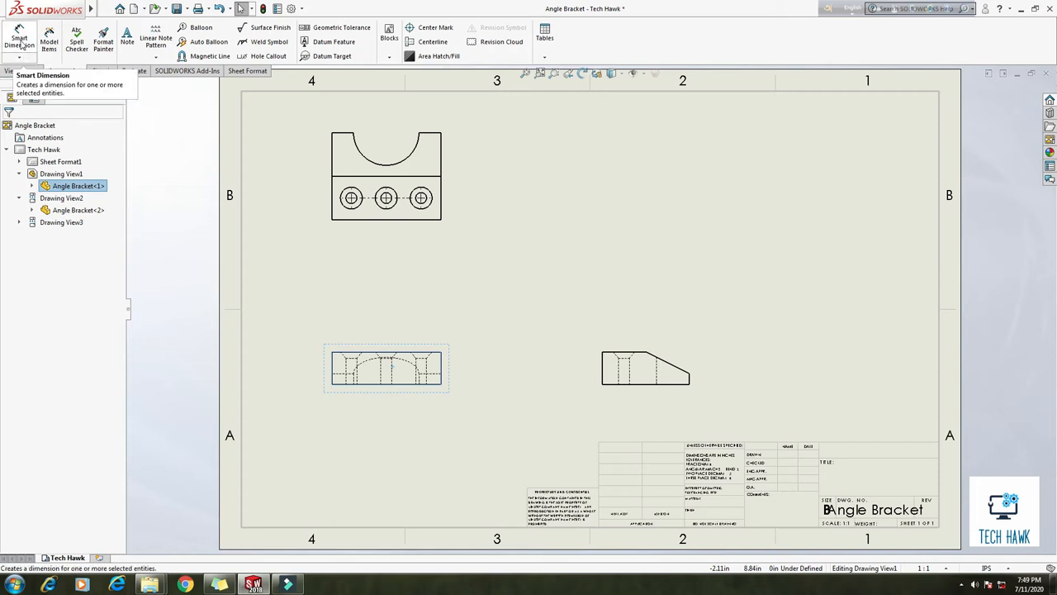
pyautogui.moveTo(48, 41)
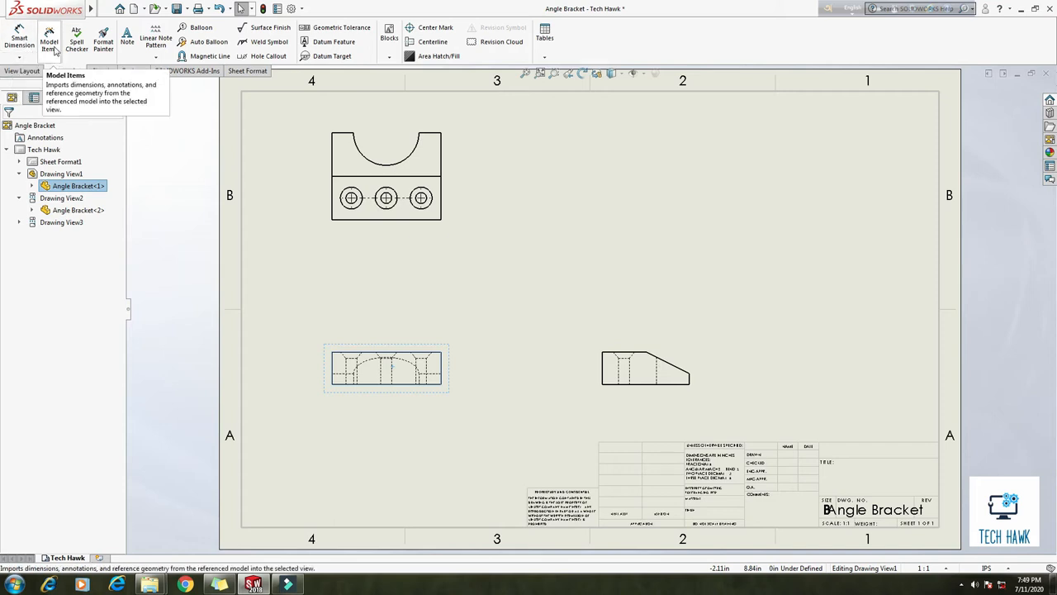
pyautogui.click(18, 41)
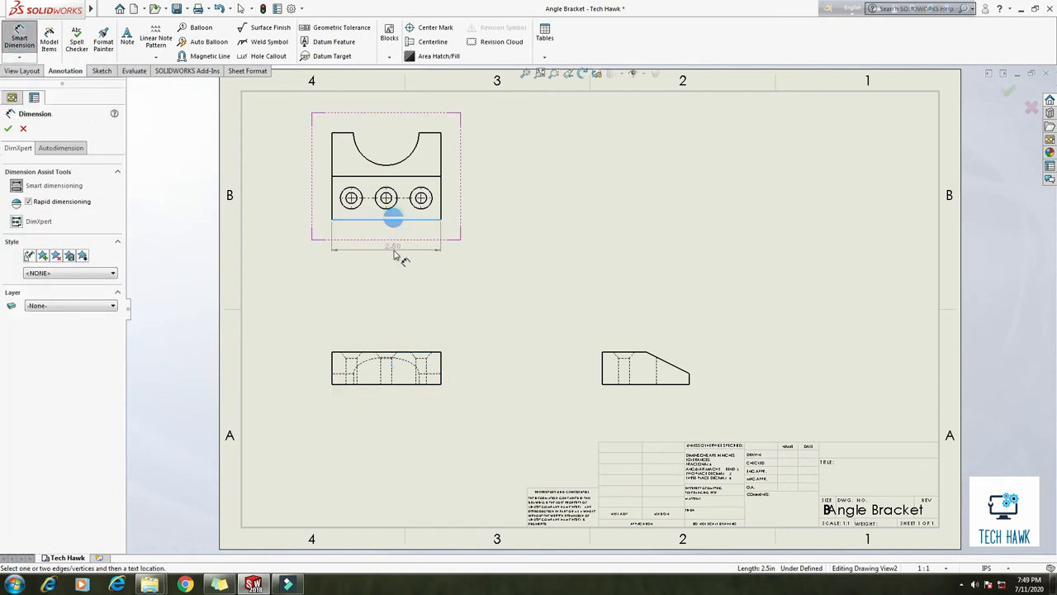
pyautogui.click(393, 249)
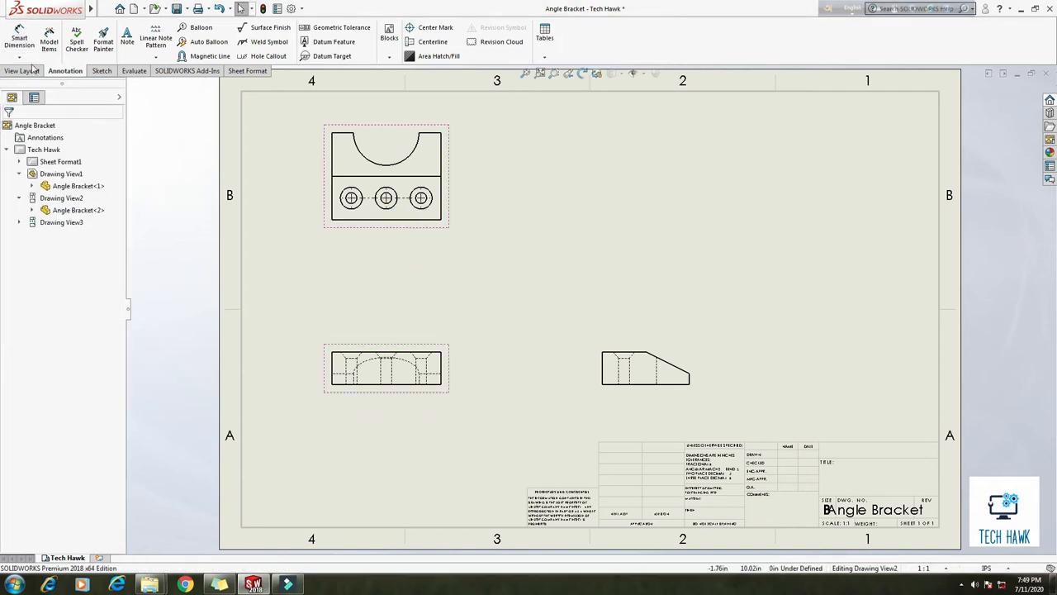
pyautogui.click(385, 138)
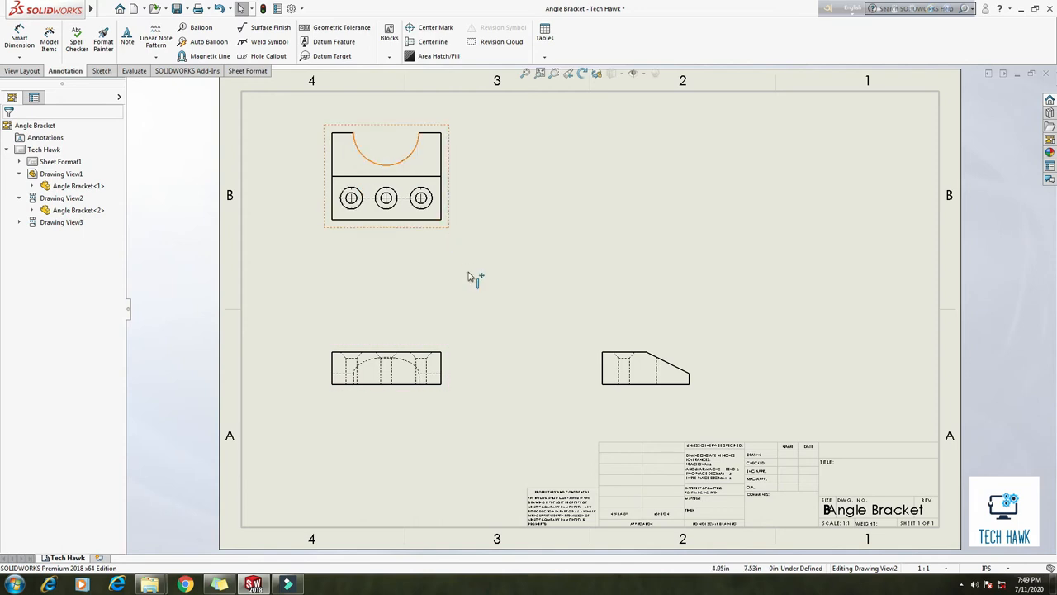
pyautogui.moveTo(49, 41)
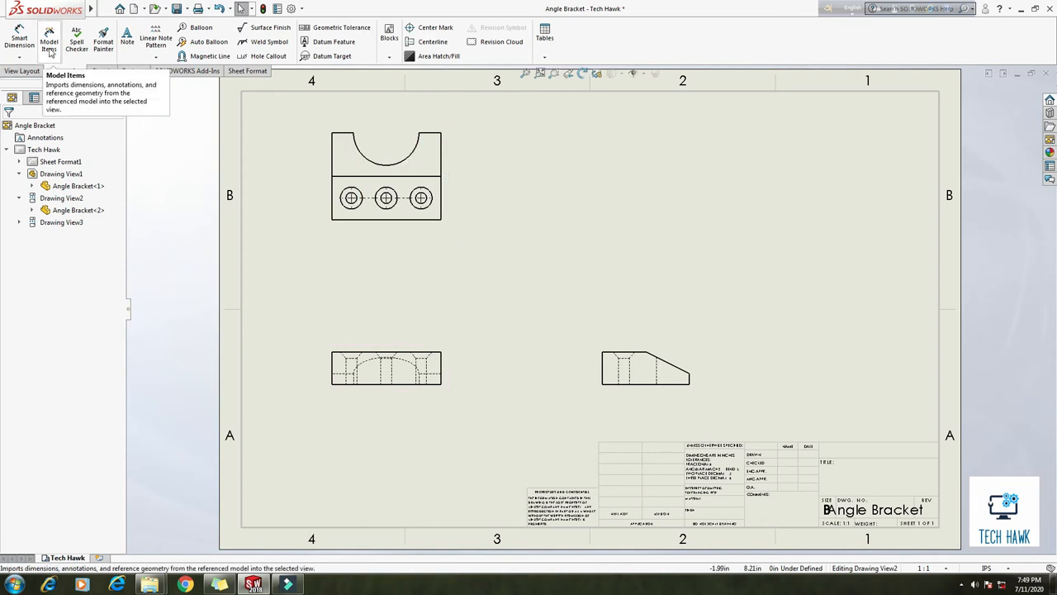
# Step: Import the model's 'Marked for drawing' dimensions into all views with Model Items
pyautogui.click(49, 39)
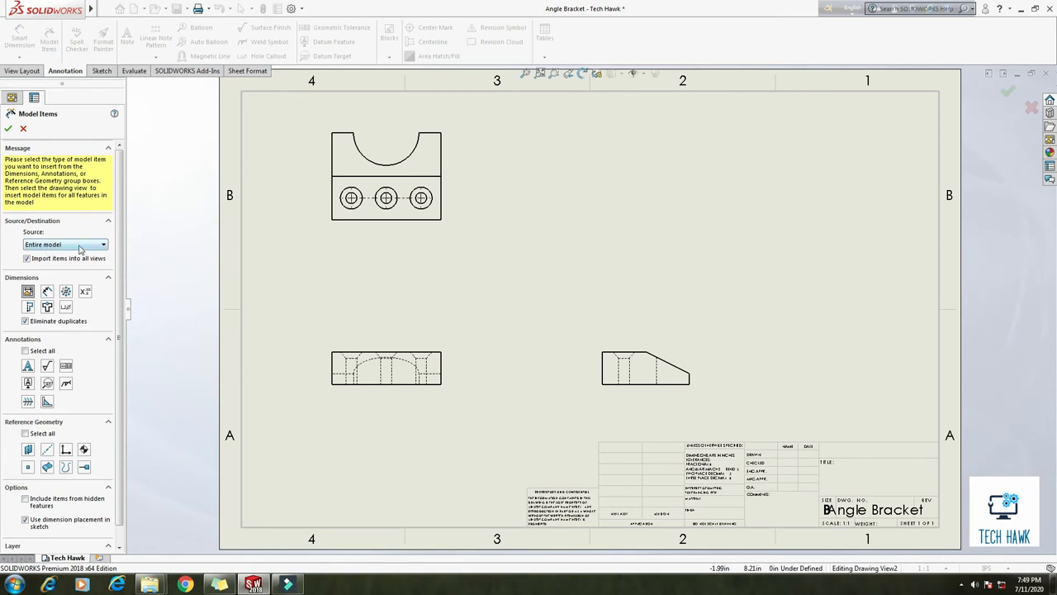
pyautogui.click(26, 257)
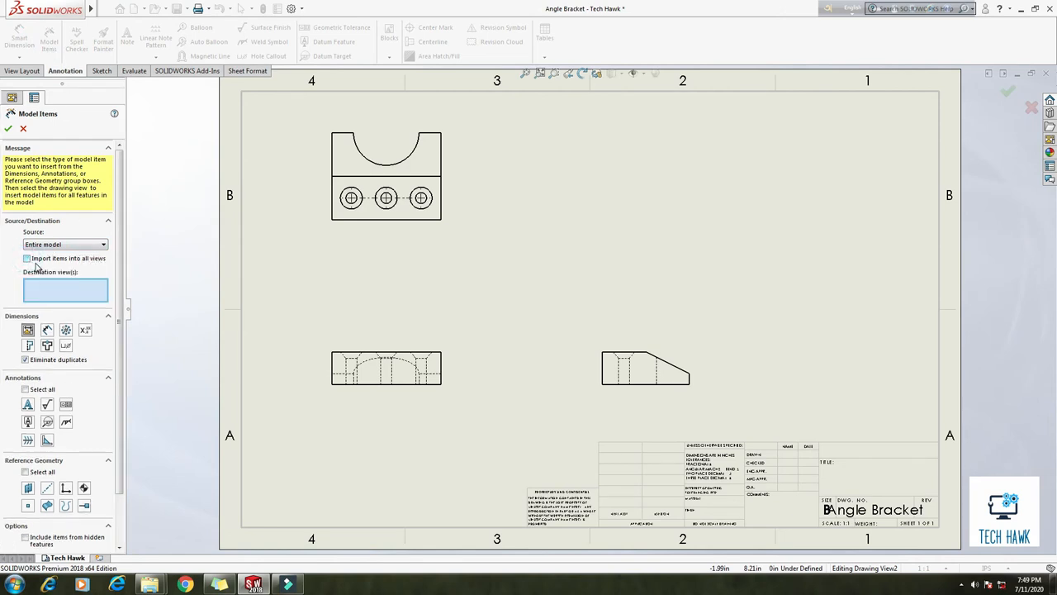
pyautogui.click(26, 257)
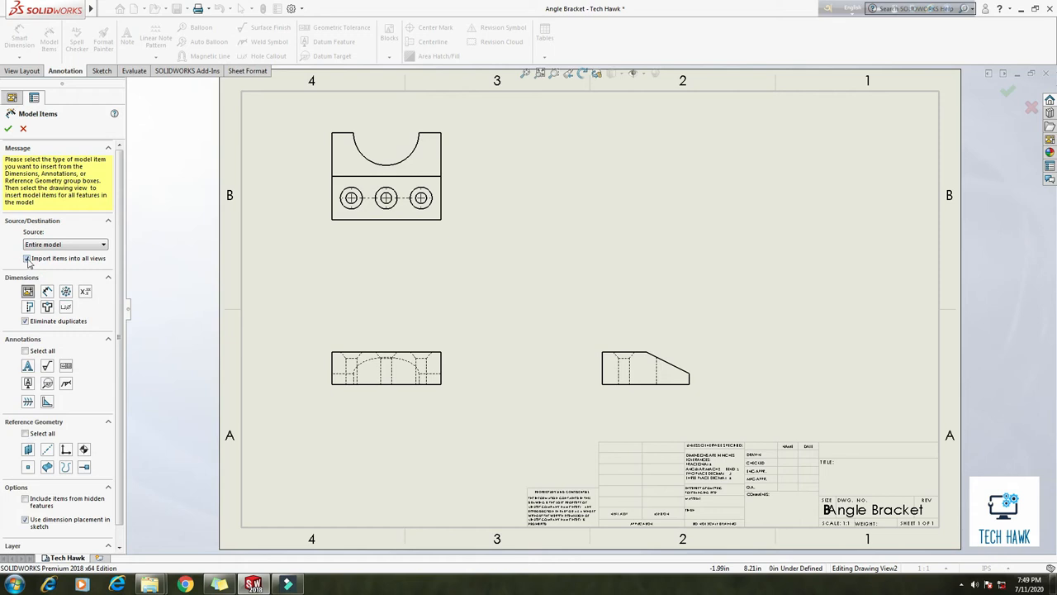
pyautogui.moveTo(82, 258)
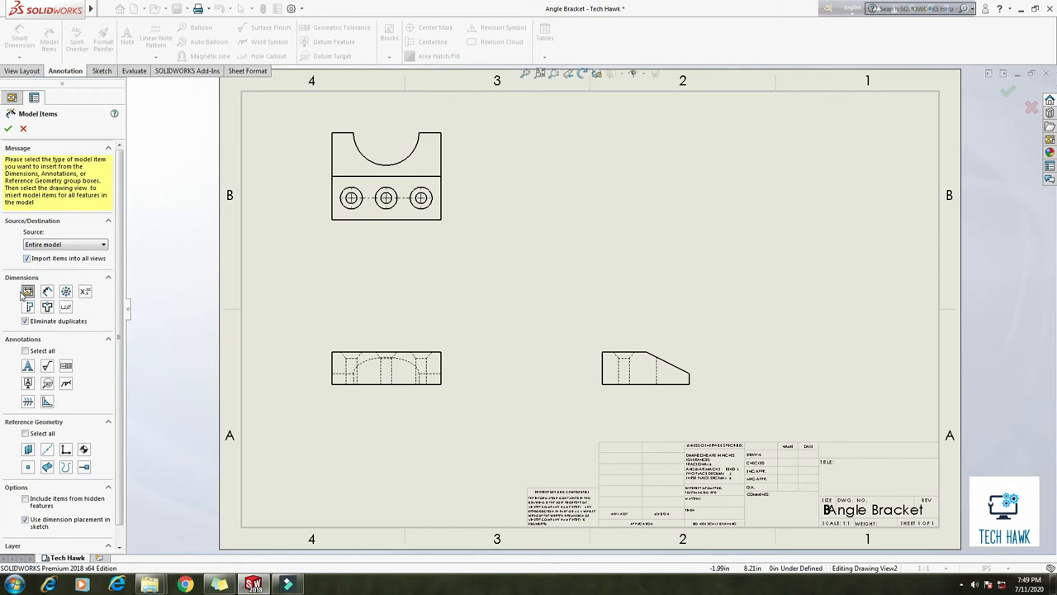
pyautogui.click(27, 291)
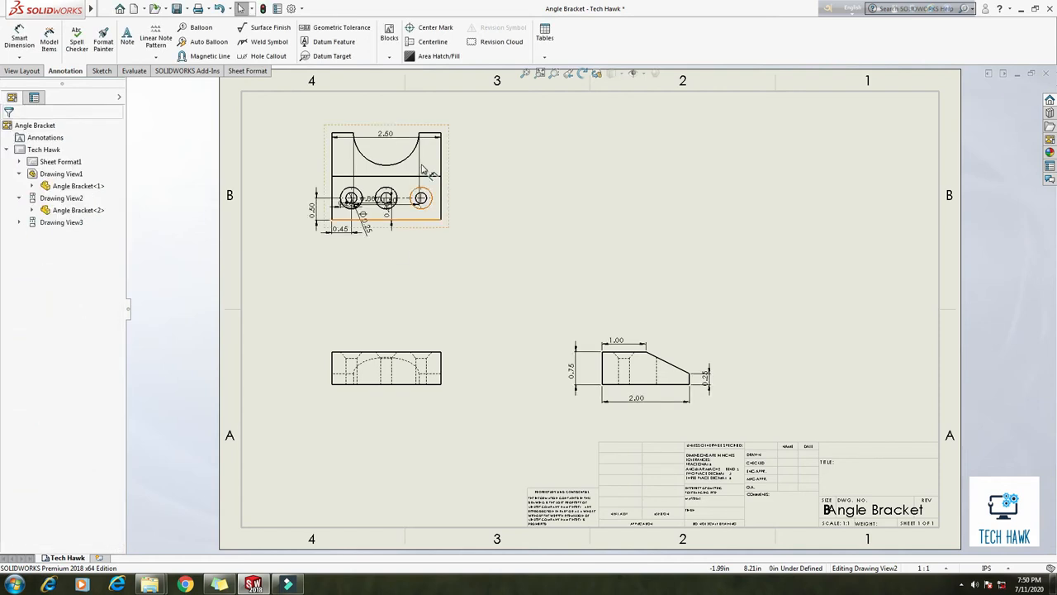
# Step: Move the 2.50 width and place the Ø1.50 arc diameter above the top view
pyautogui.click(457, 337)
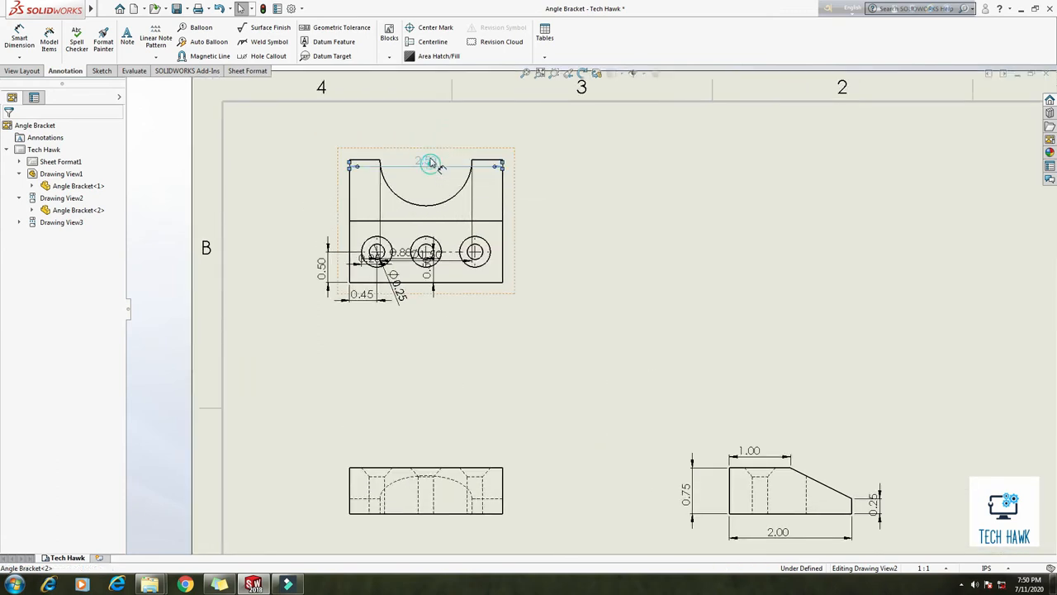
pyautogui.click(430, 164)
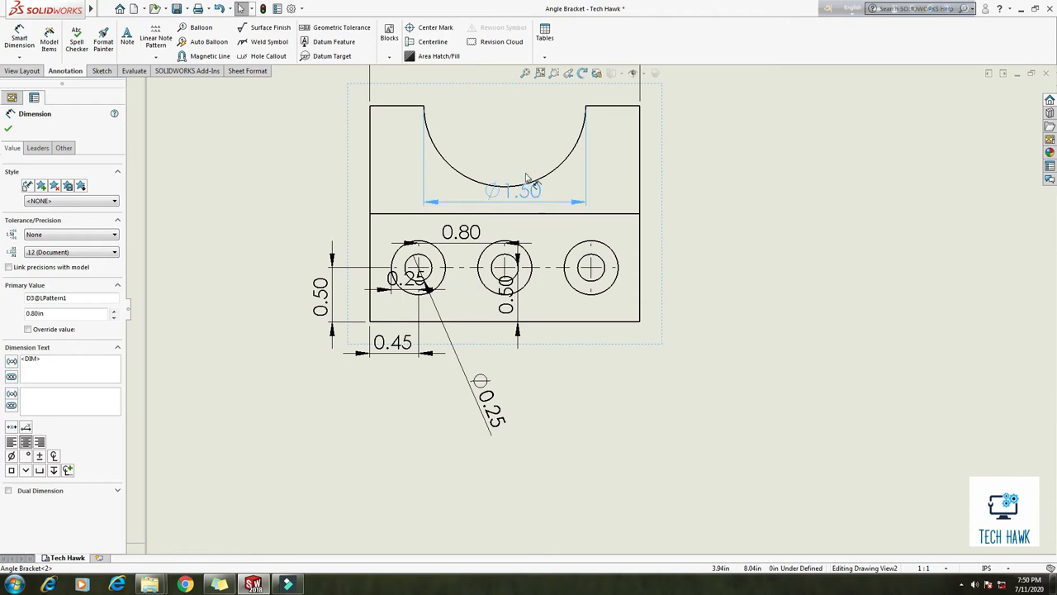
pyautogui.click(516, 190)
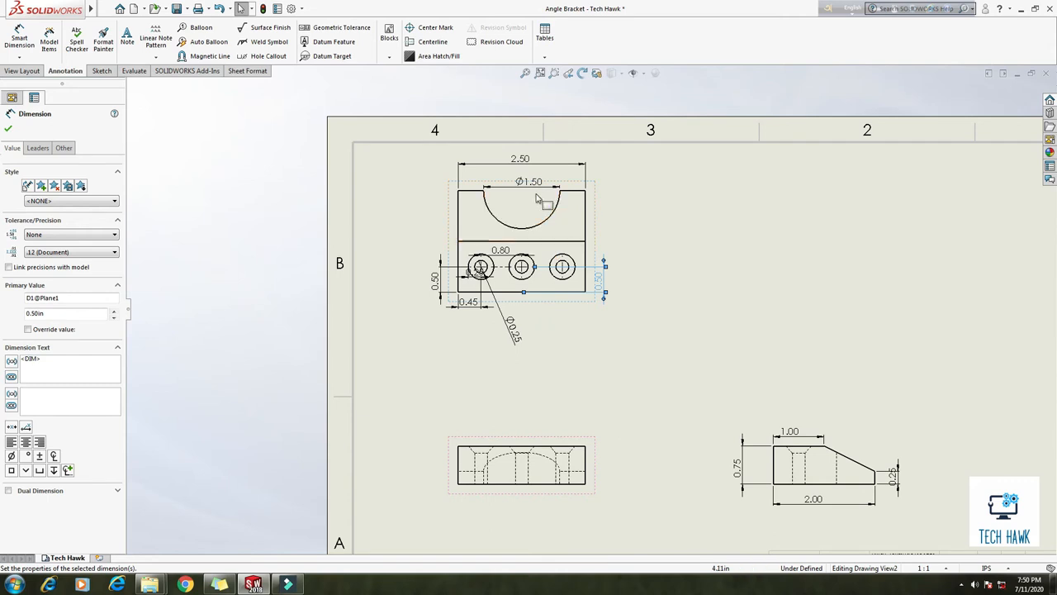
pyautogui.moveTo(520, 158)
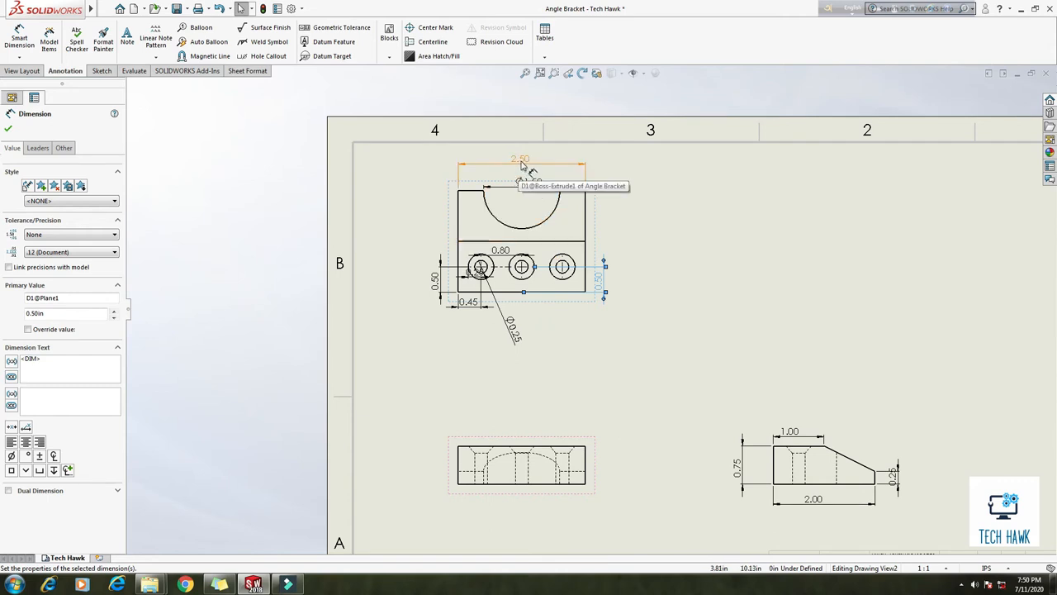
pyautogui.doubleClick(520, 159)
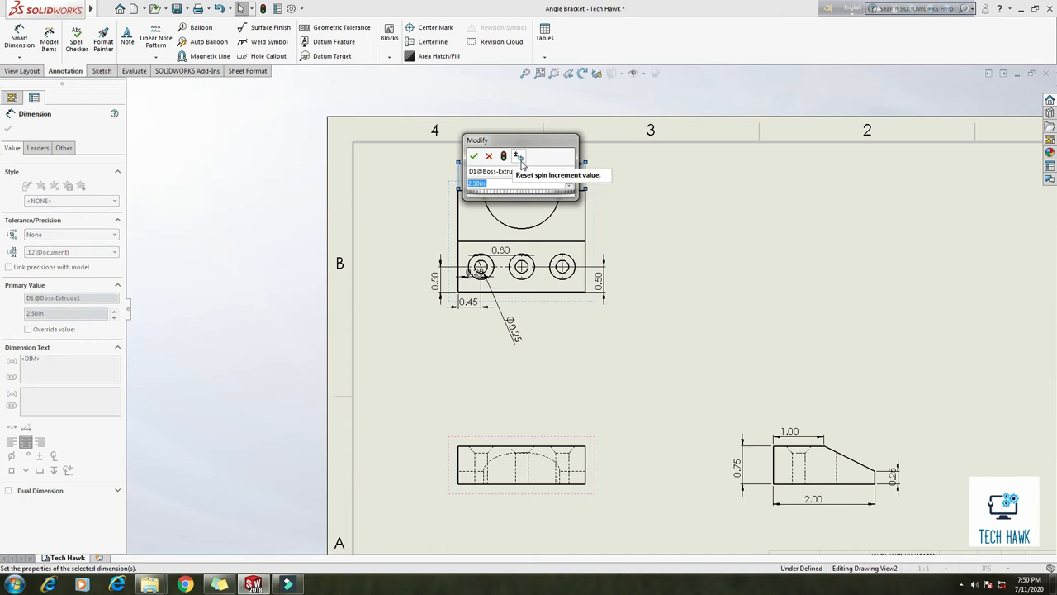
pyautogui.click(474, 156)
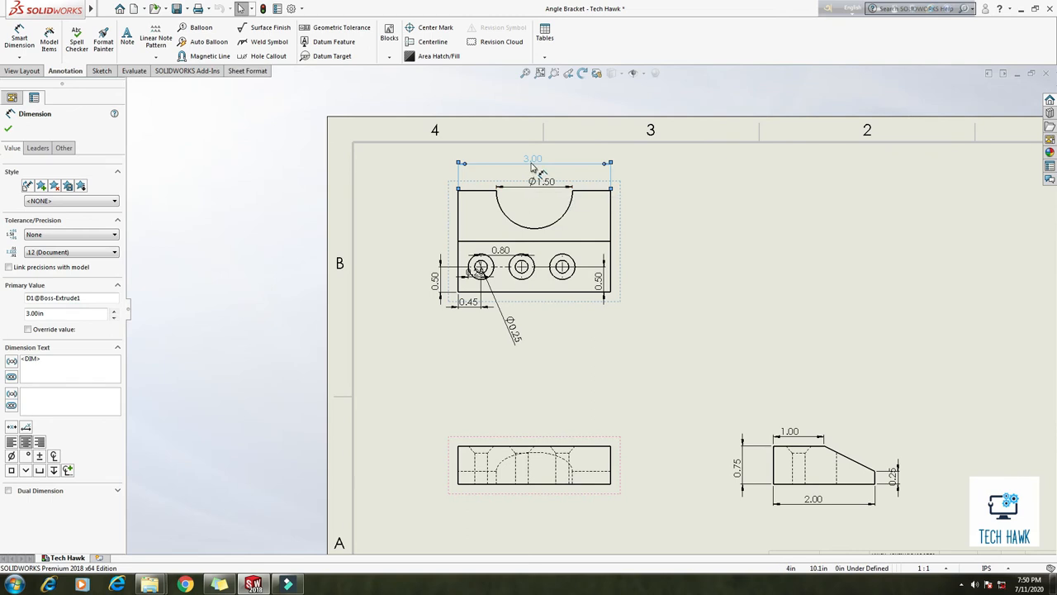
pyautogui.moveTo(533, 162)
pyautogui.write('2.5')
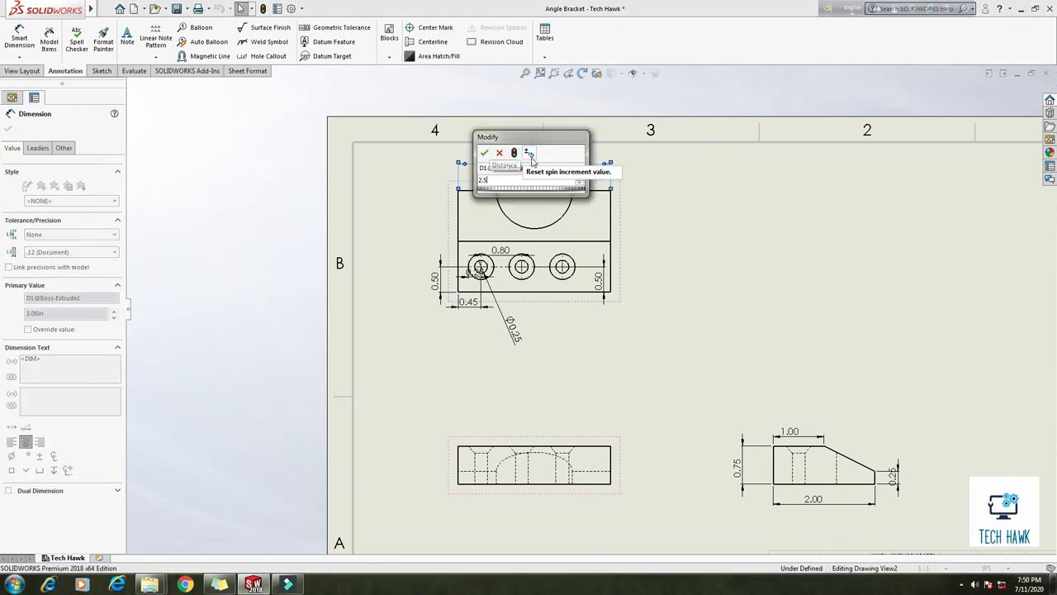
pyautogui.click(484, 153)
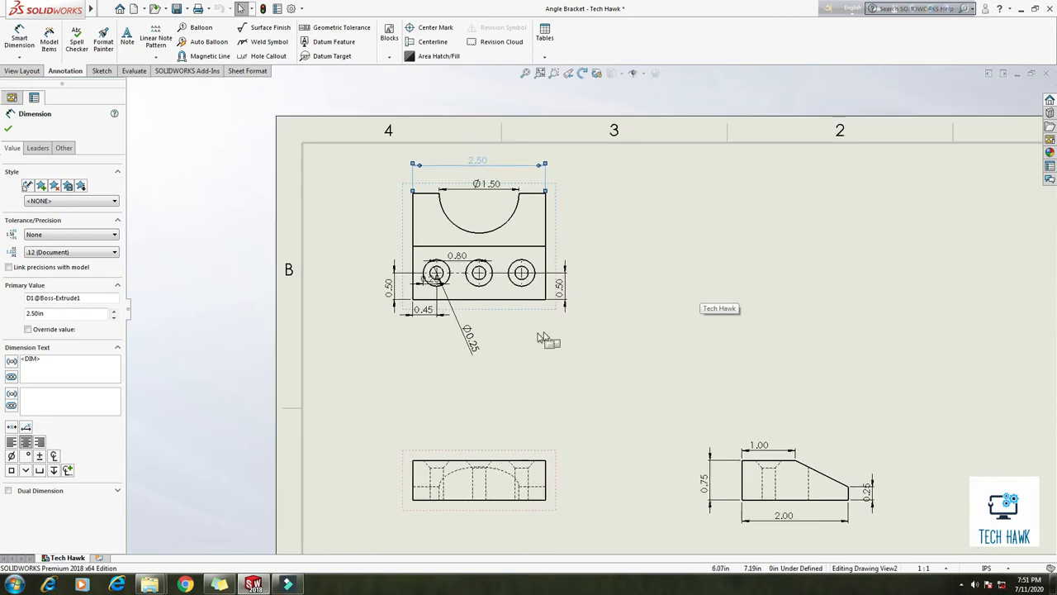
pyautogui.moveTo(347, 341)
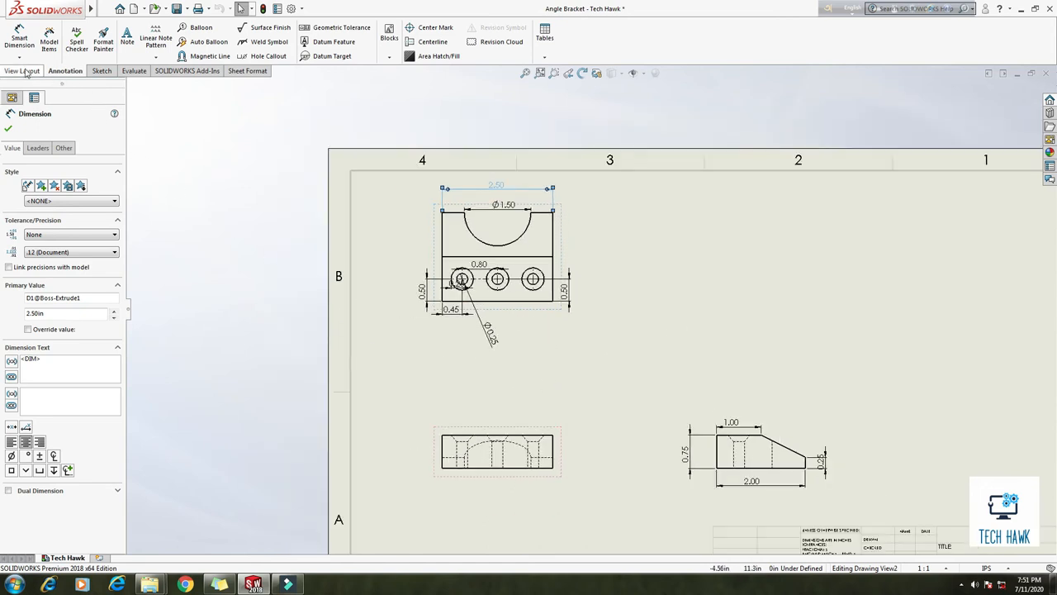
# Step: From View Layout, start a Model View using the open Angle Bracket part
pyautogui.click(22, 70)
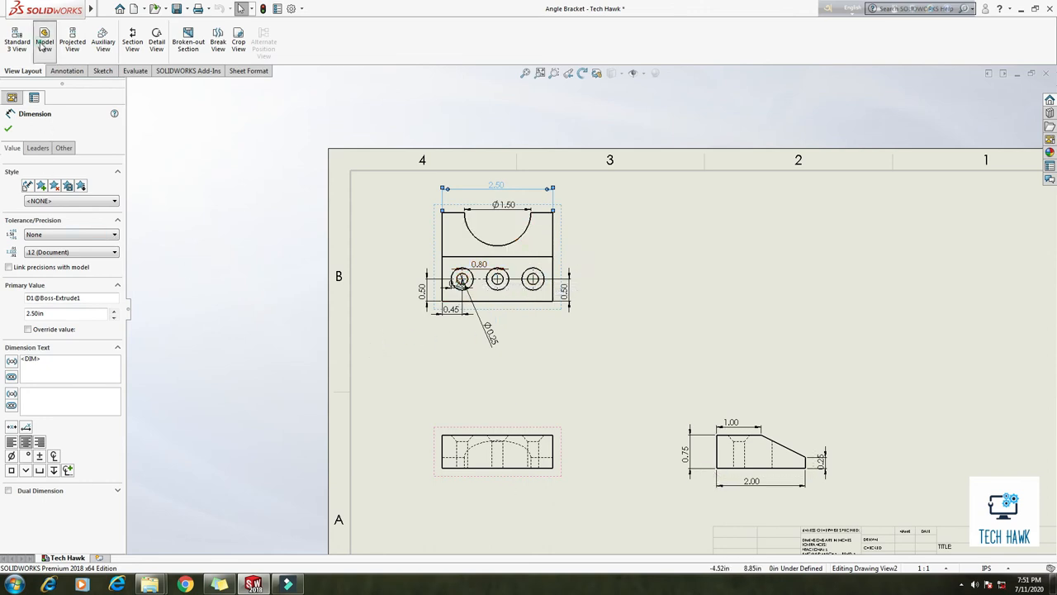
pyautogui.click(44, 39)
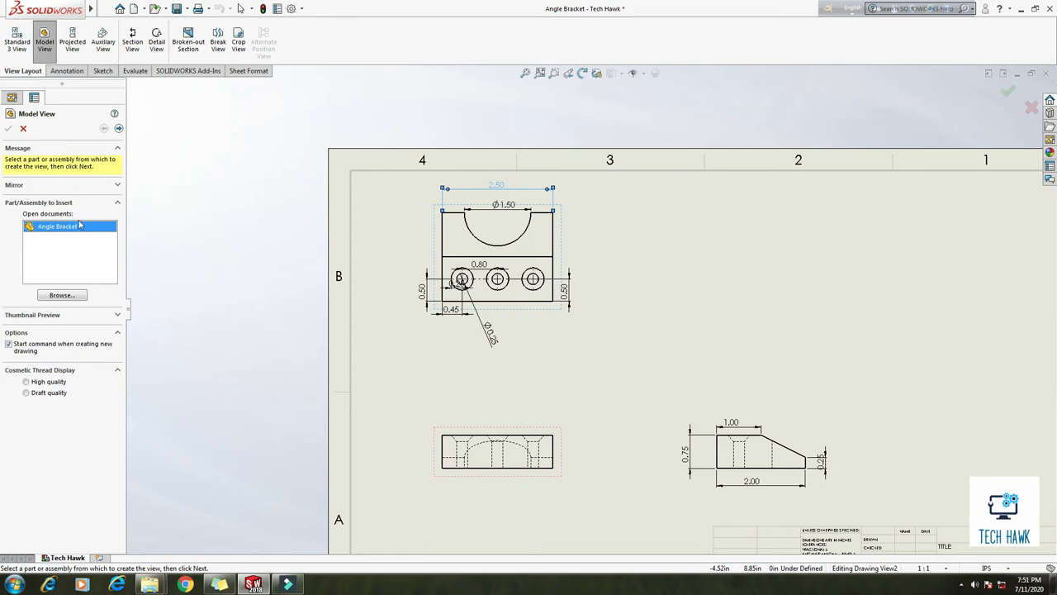
pyautogui.moveTo(71, 225)
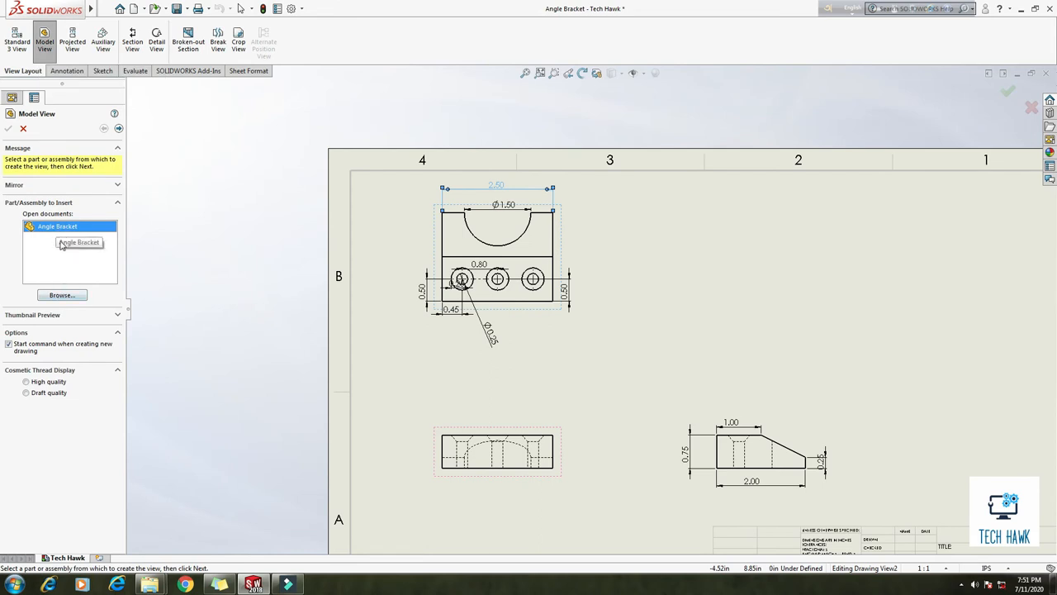
pyautogui.click(62, 295)
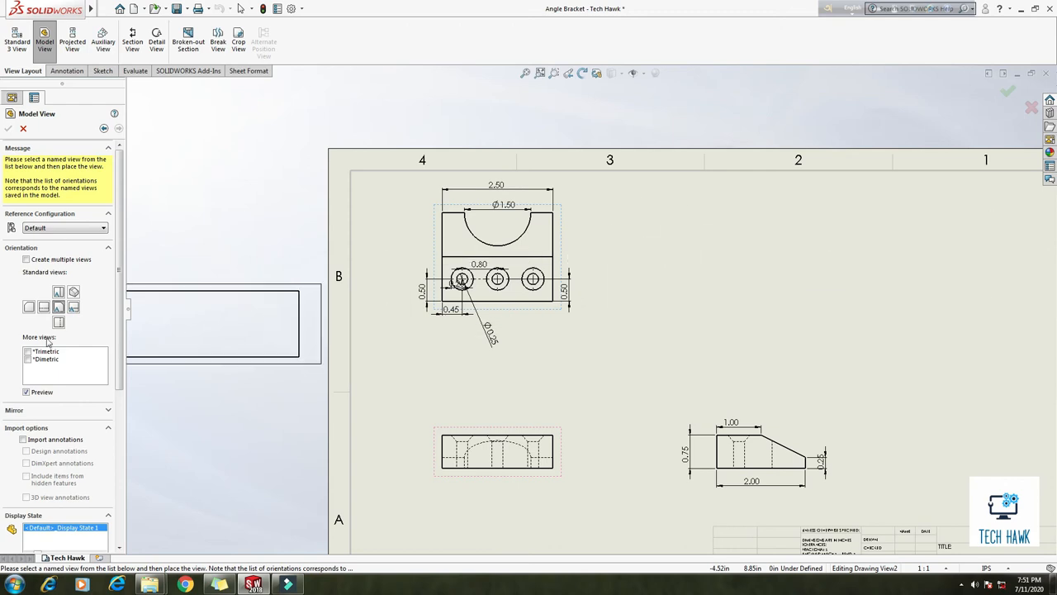
pyautogui.moveTo(58, 307)
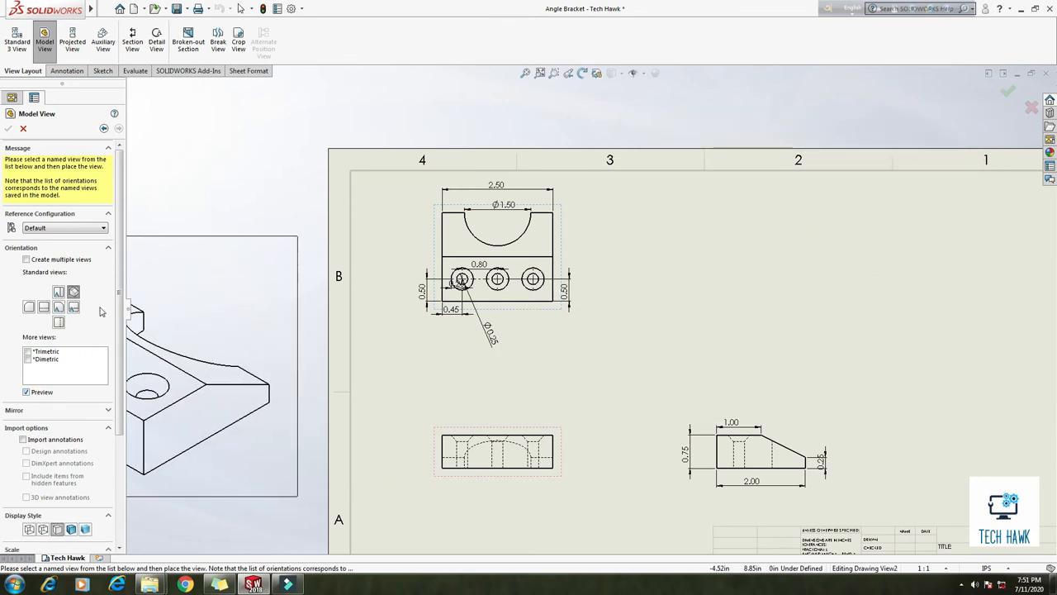
# Step: Place an isometric view at 2:1 scale with hidden lines visible in the upper right
pyautogui.scroll(-3)
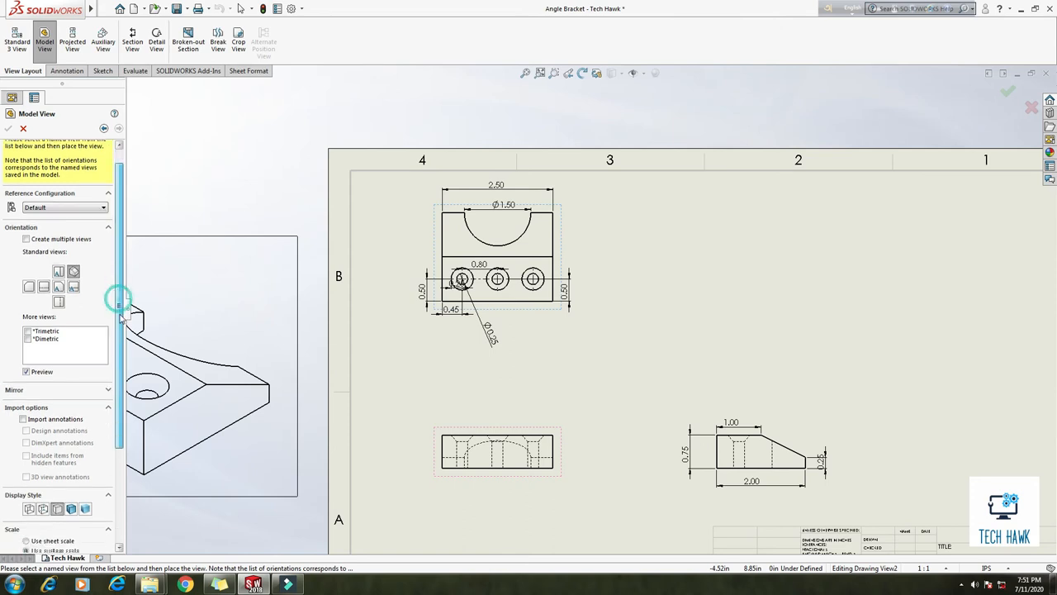
pyautogui.scroll(-3)
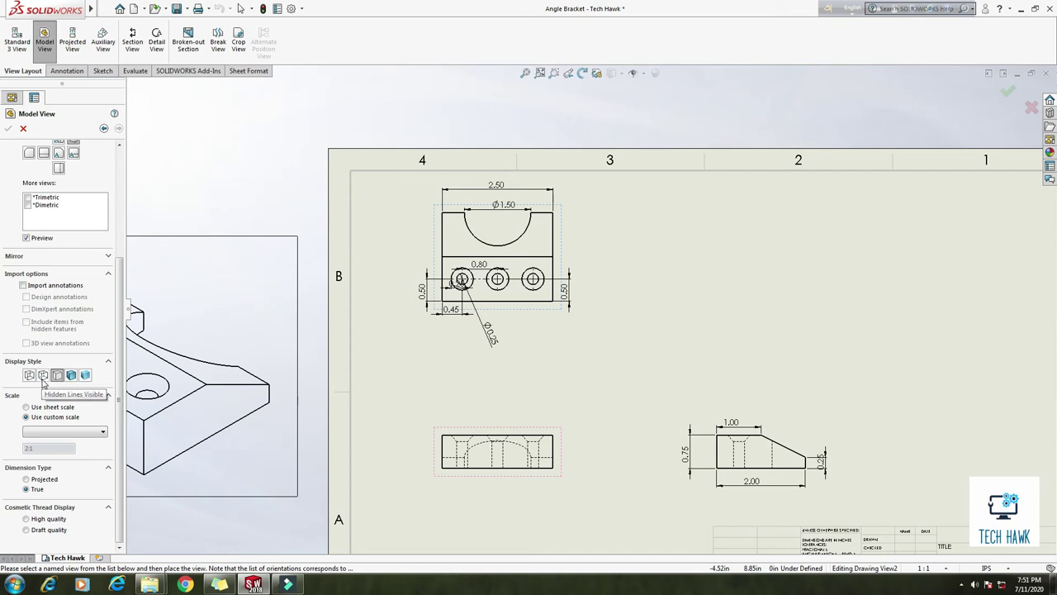
pyautogui.click(71, 375)
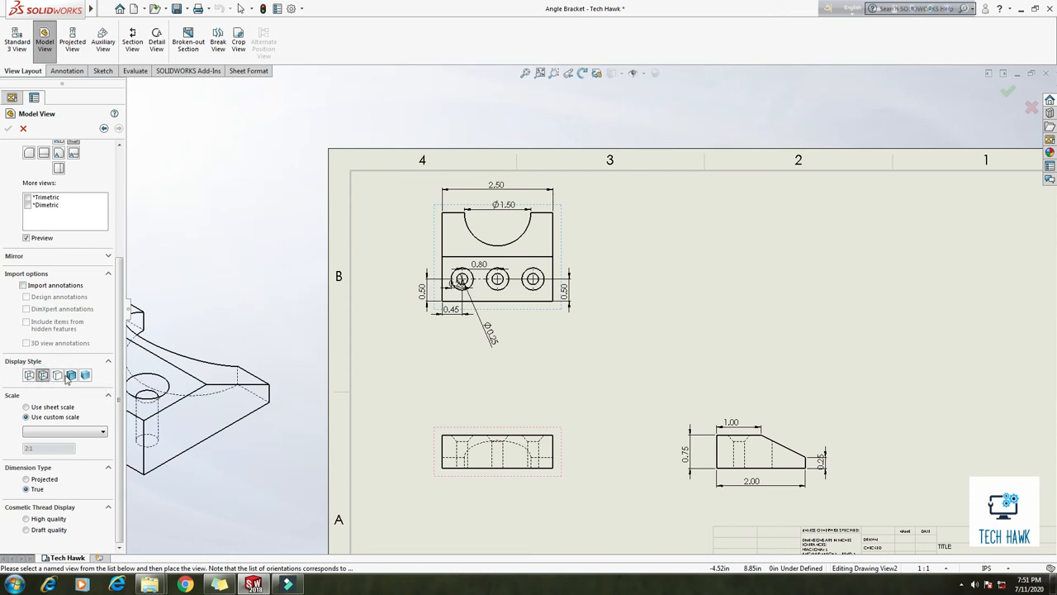
pyautogui.click(71, 375)
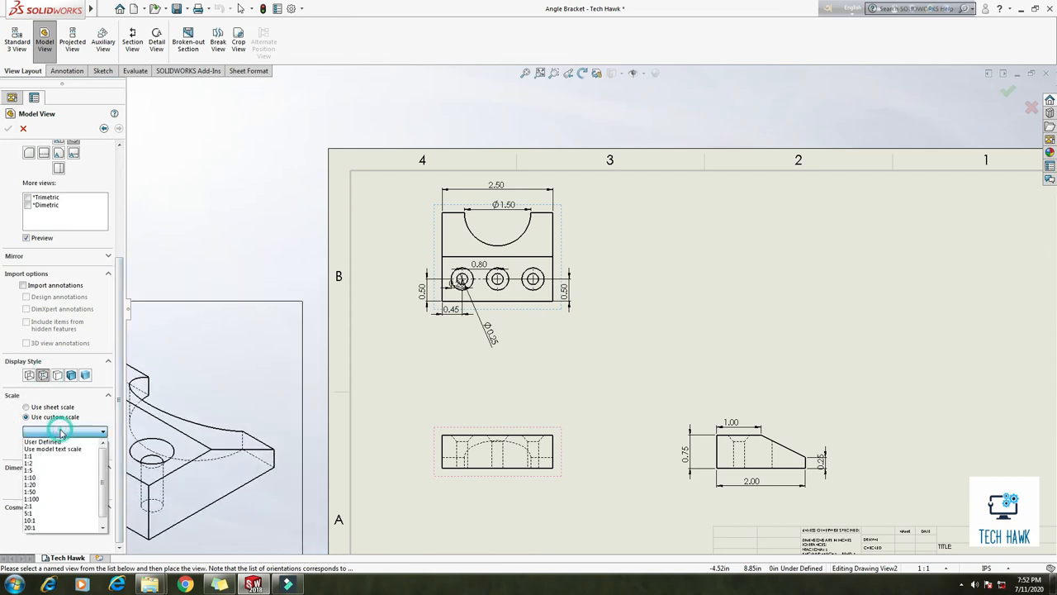
pyautogui.click(29, 456)
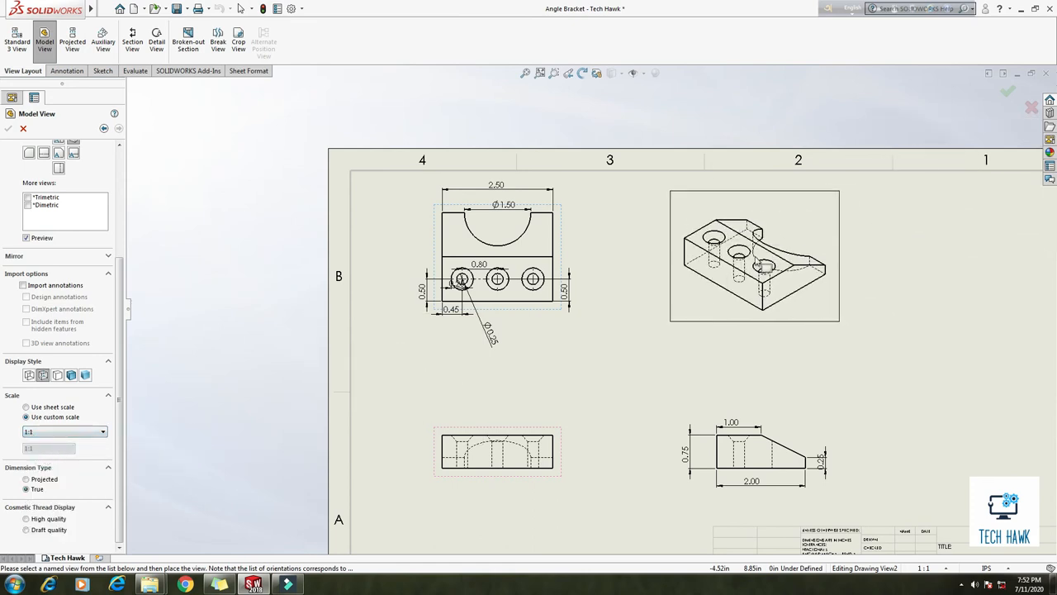
pyautogui.click(103, 431)
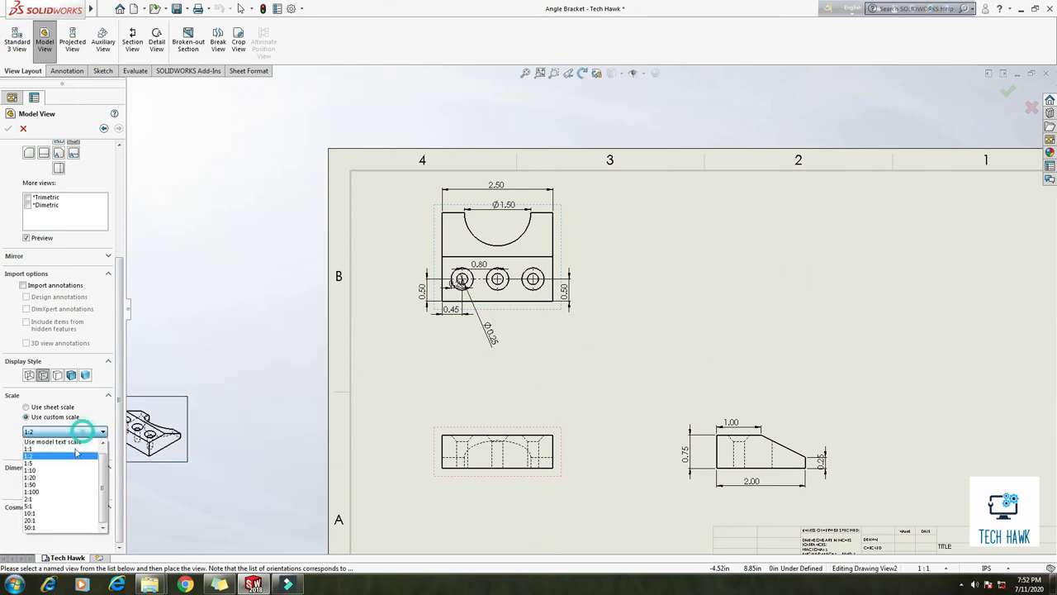
pyautogui.click(31, 499)
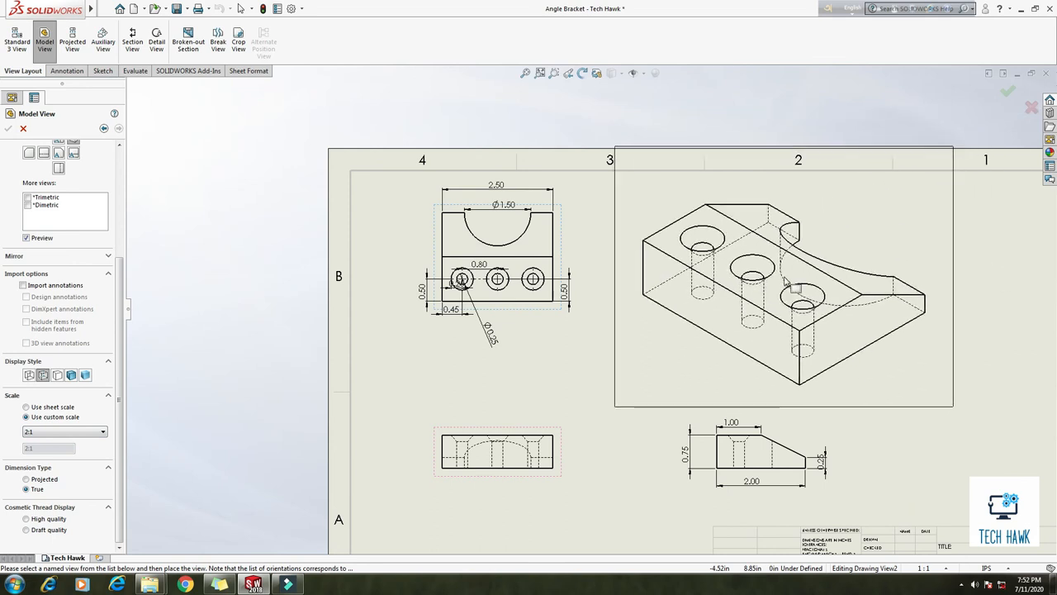
pyautogui.moveTo(784, 277)
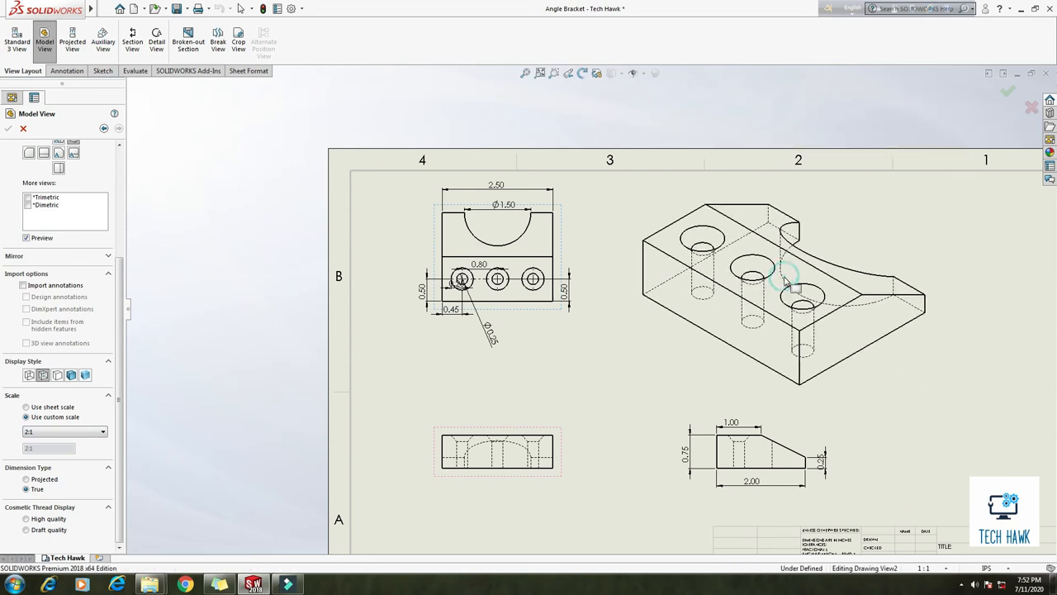
pyautogui.click(783, 277)
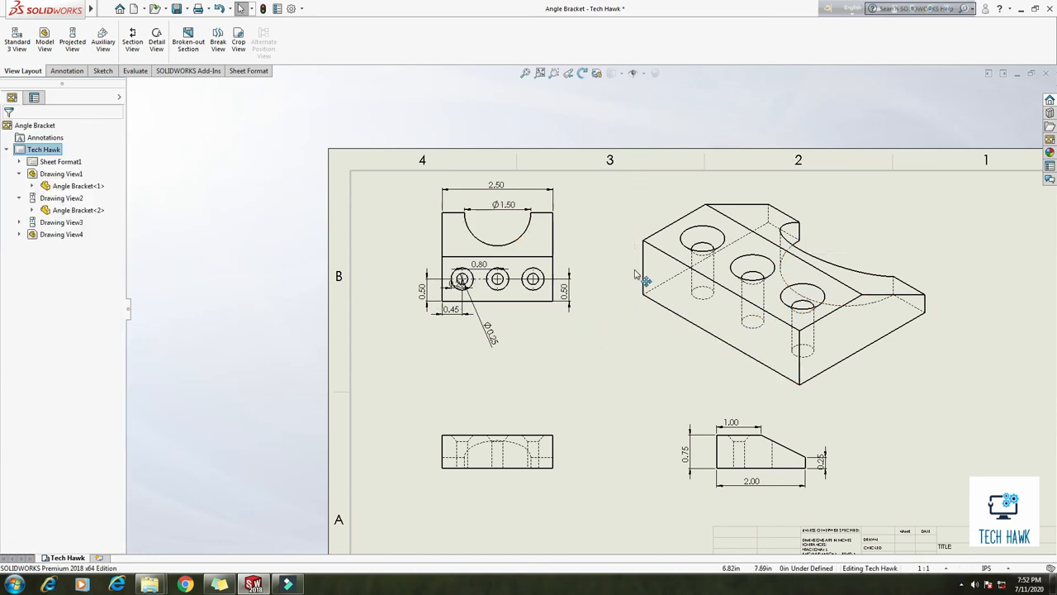
# Step: Drag the isometric view closer to the top view, then zoom to fit the whole sheet
pyautogui.click(785, 293)
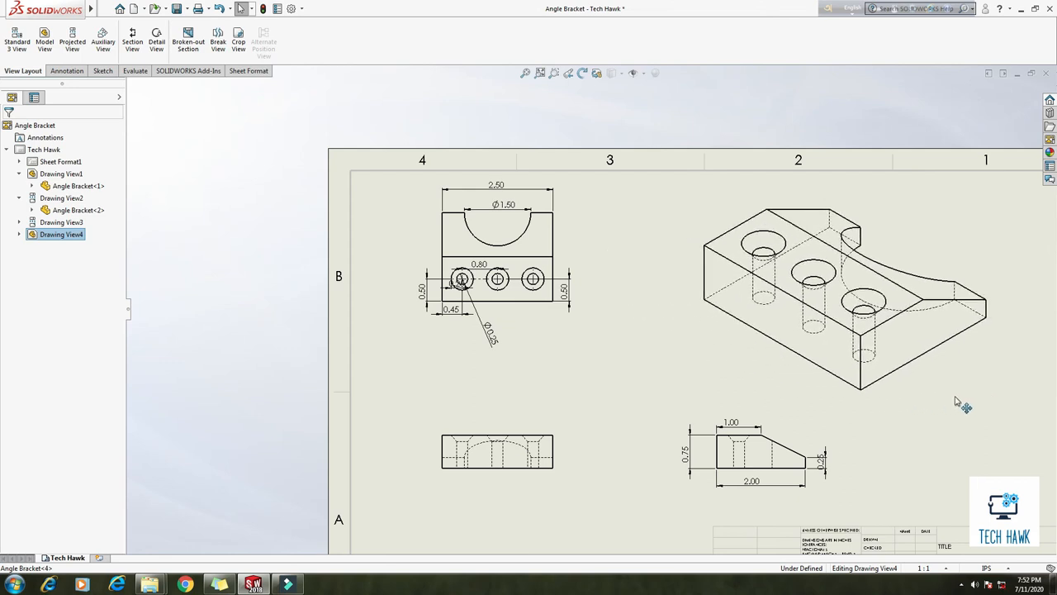
pyautogui.moveTo(842, 297); pyautogui.dragTo(760, 272)
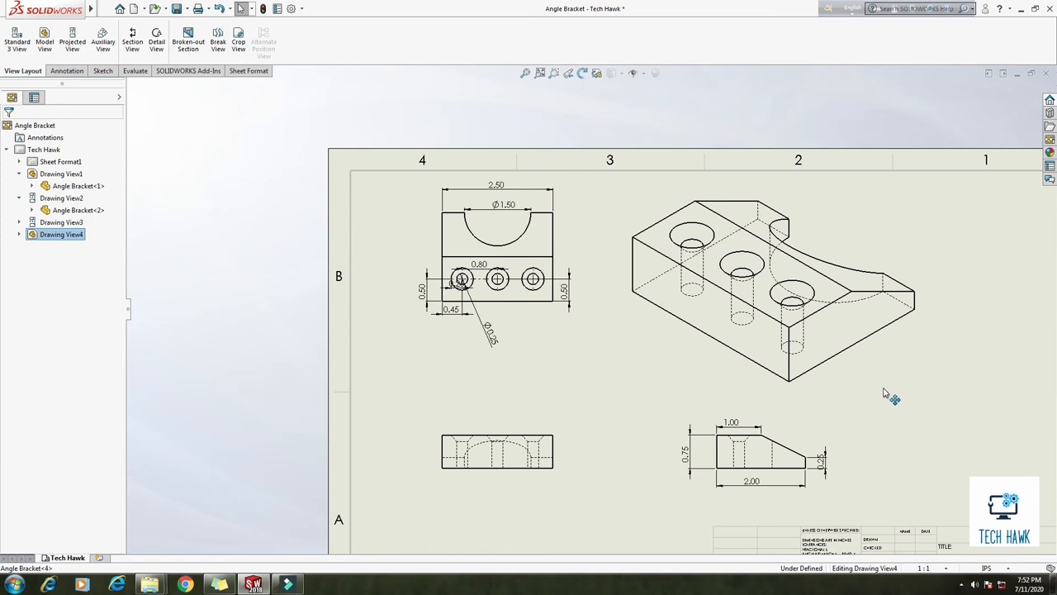
pyautogui.click(772, 281)
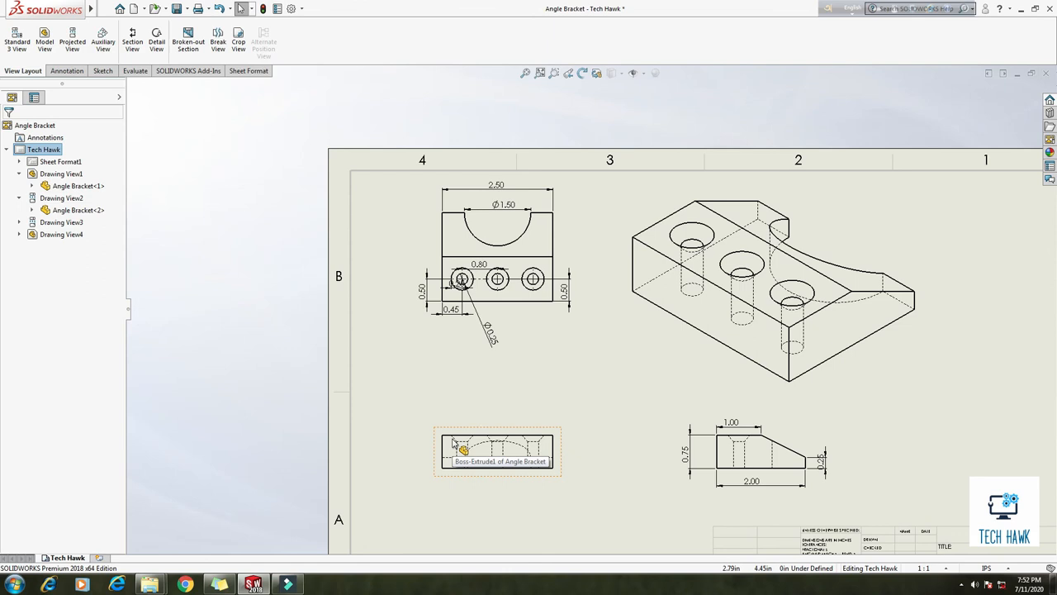
pyautogui.moveTo(514, 382)
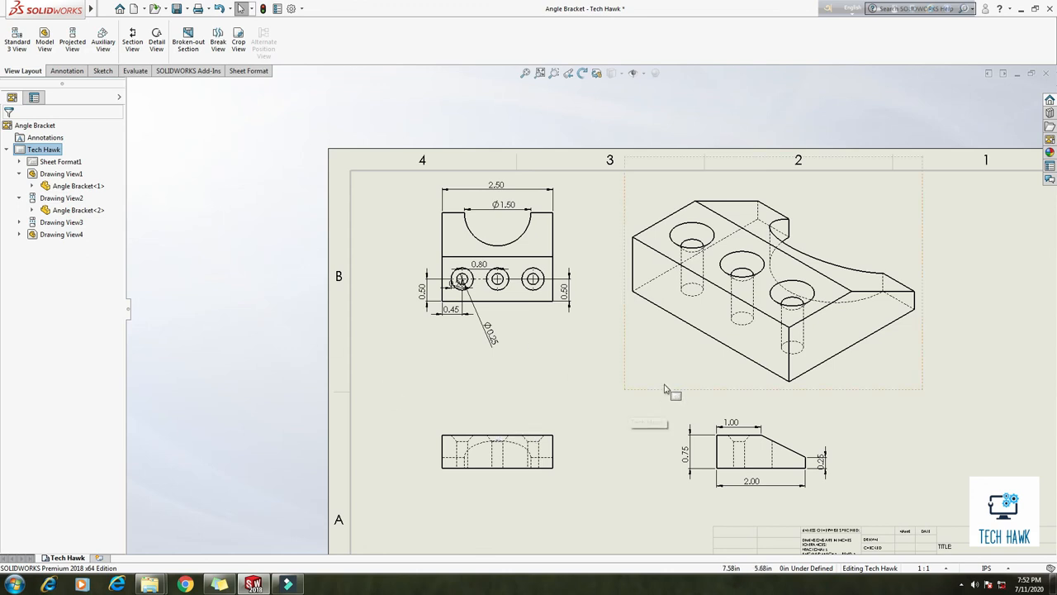
pyautogui.click(539, 73)
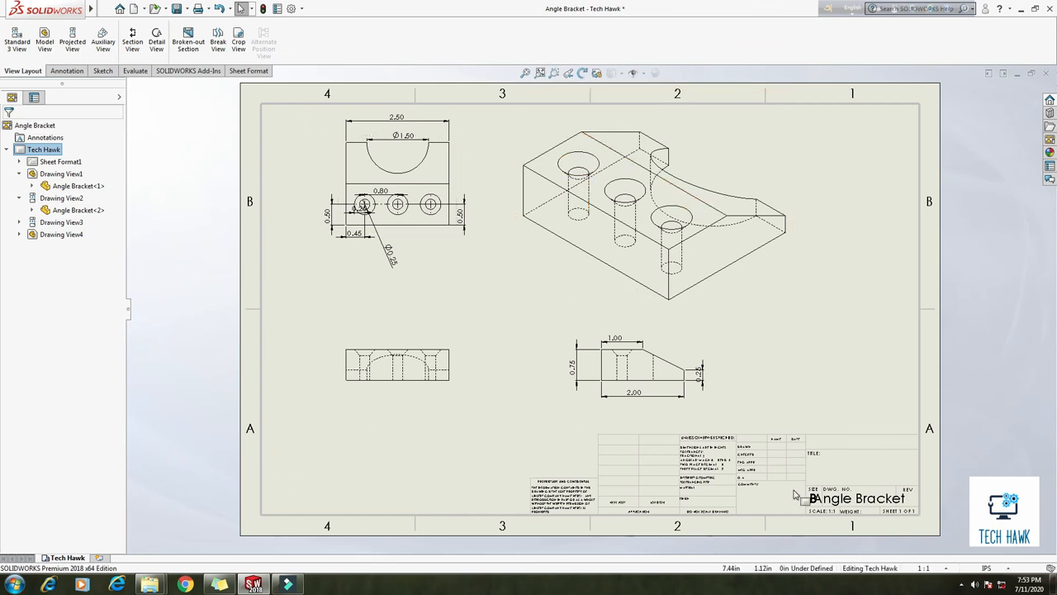
pyautogui.moveTo(397, 363)
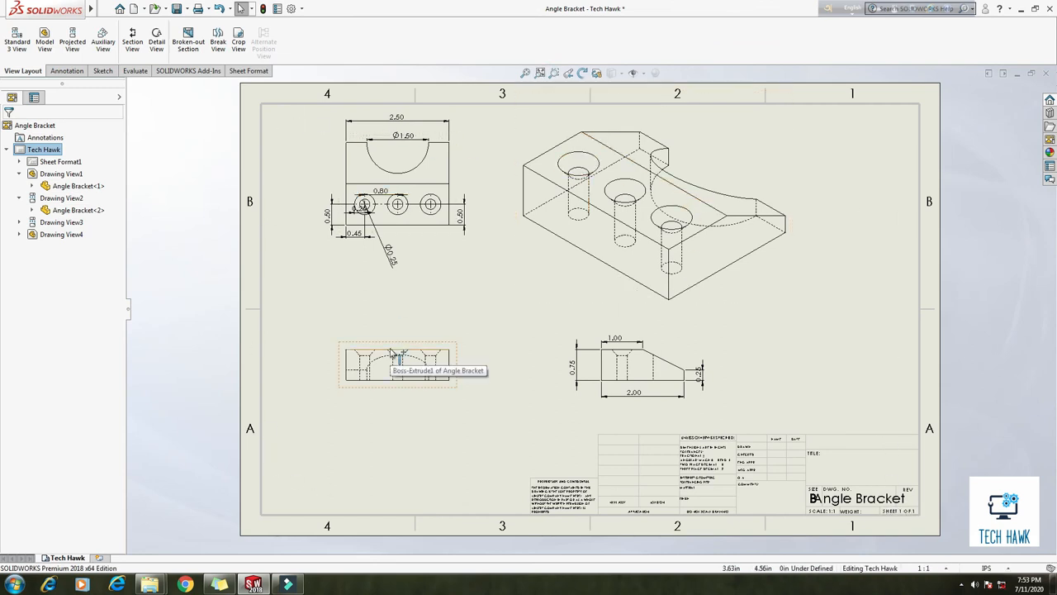